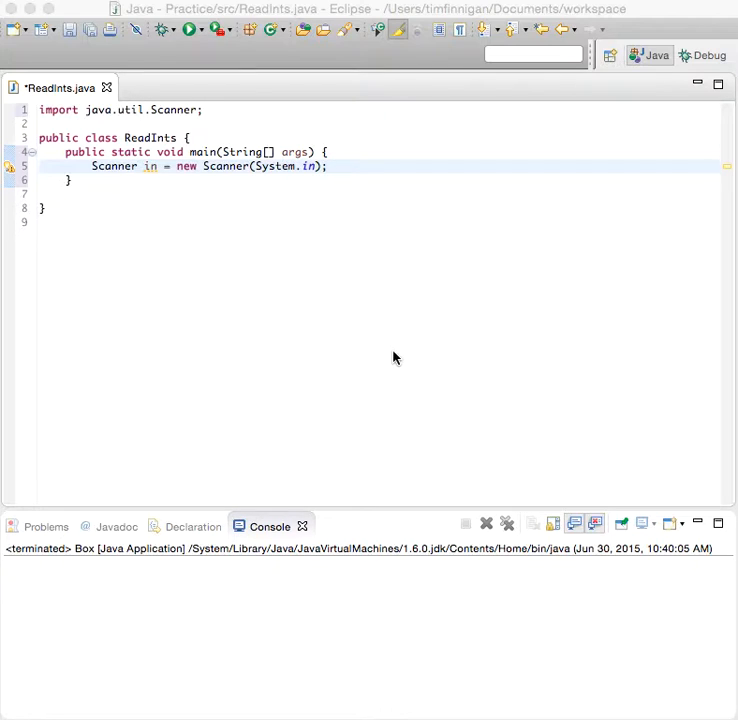
mouse_move(350, 252)
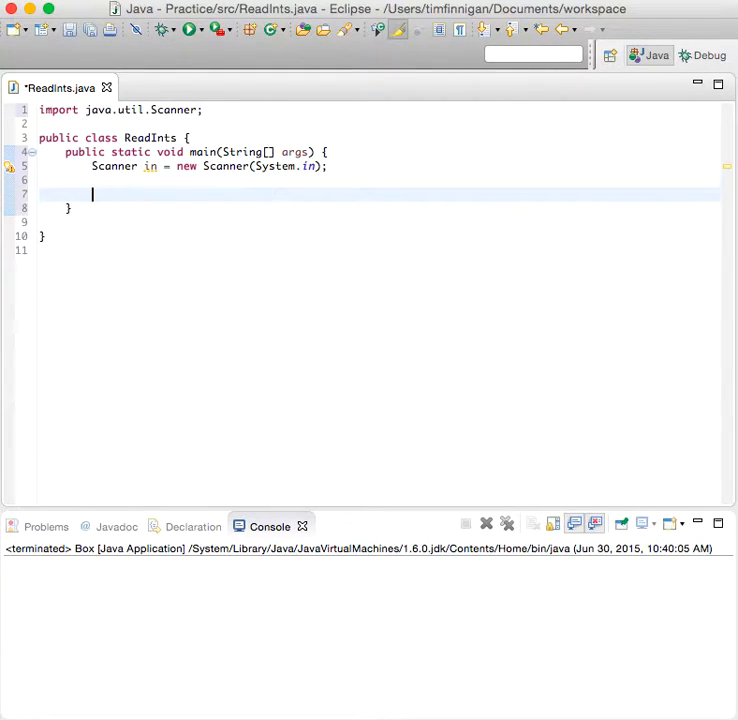
- Declare int hours and, inside a do block, print the prompt and read hours with in.nextInt()
type("int hours;")
type("do {")
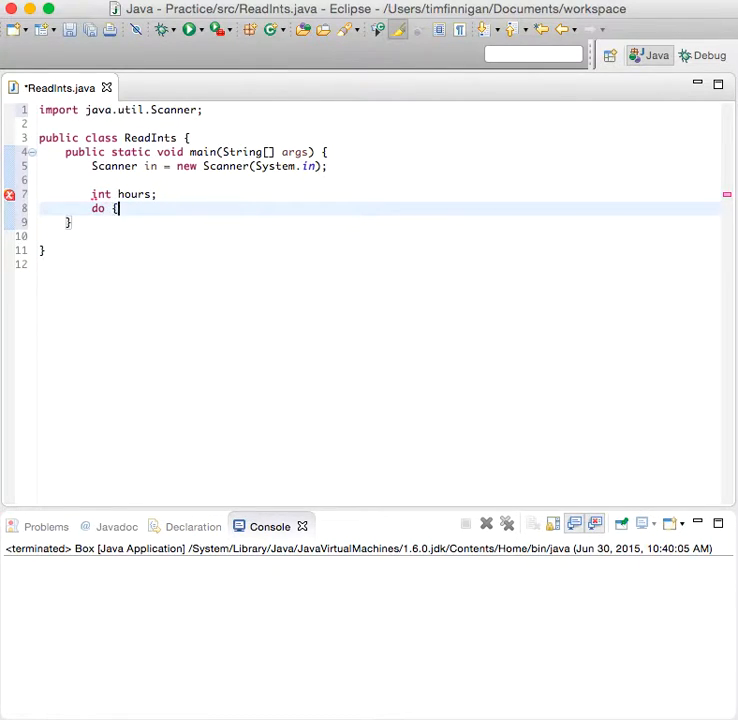
type("System.p")
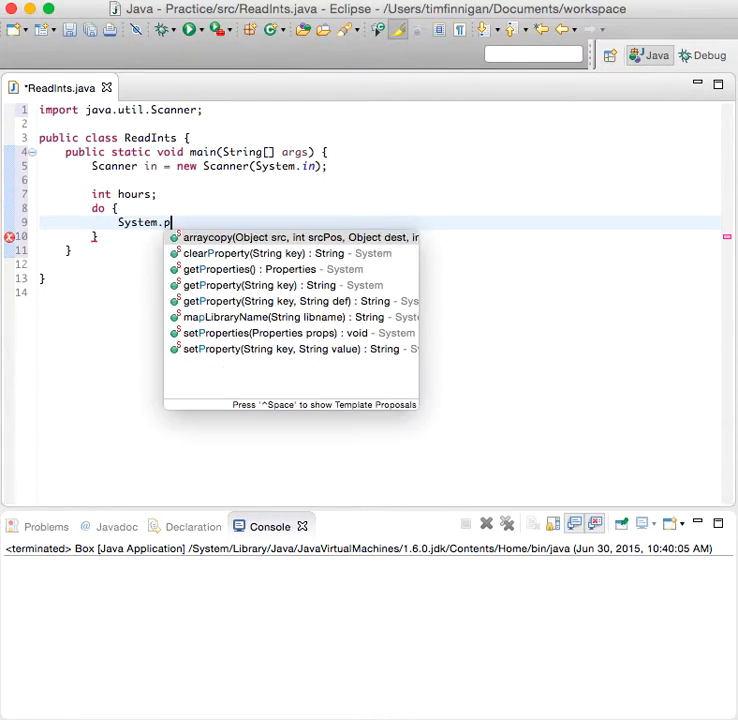
key("Escape")
type("out.print(\"Enter a value between 0 and 23: ")
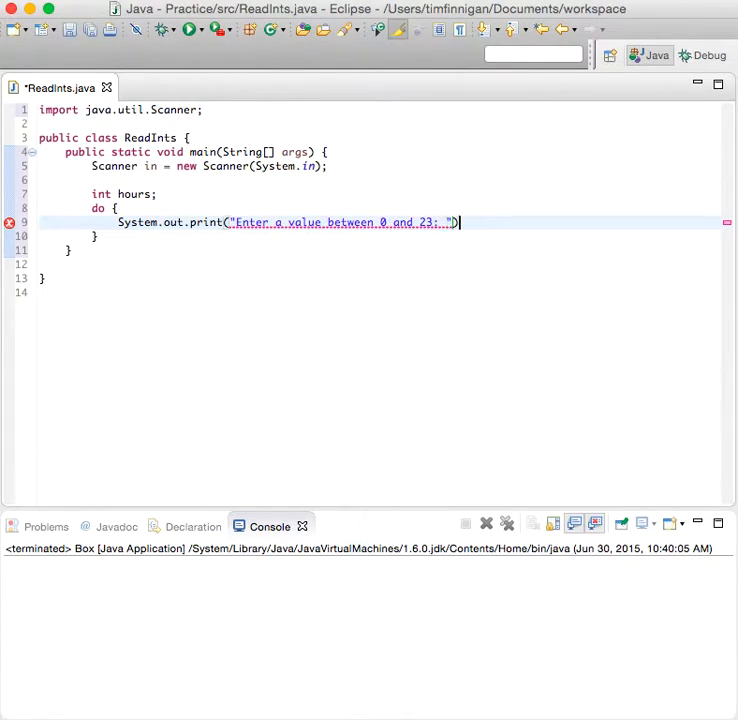
type("hou")
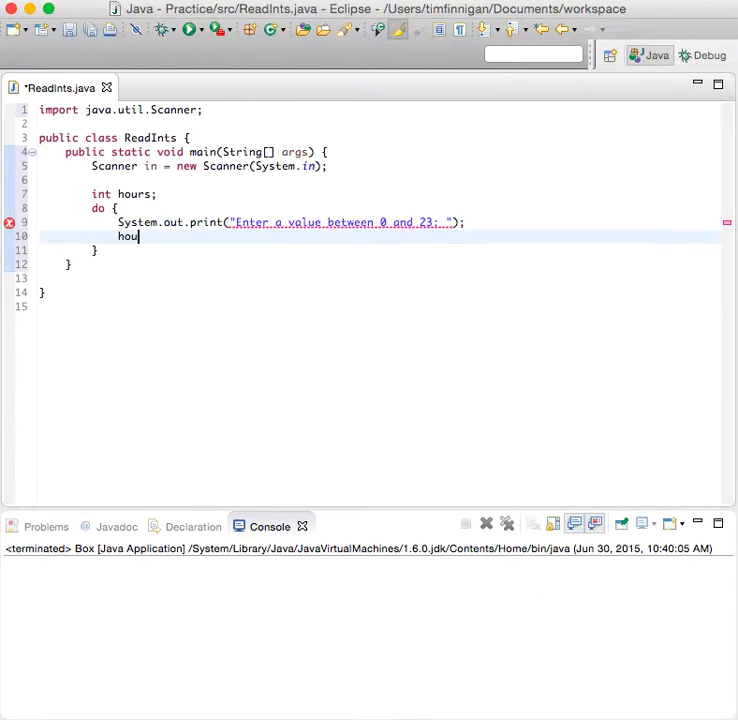
type("rs = in")
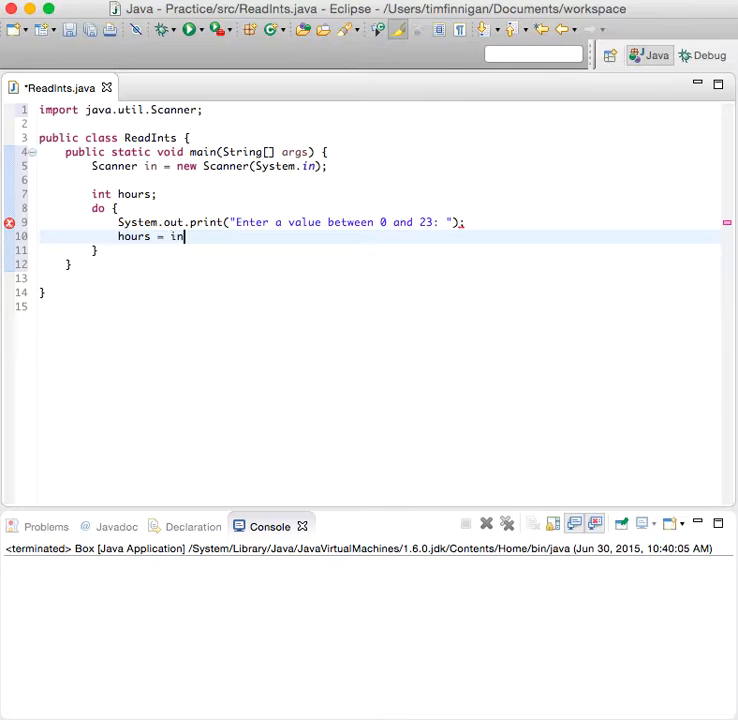
type(".nextInt()")
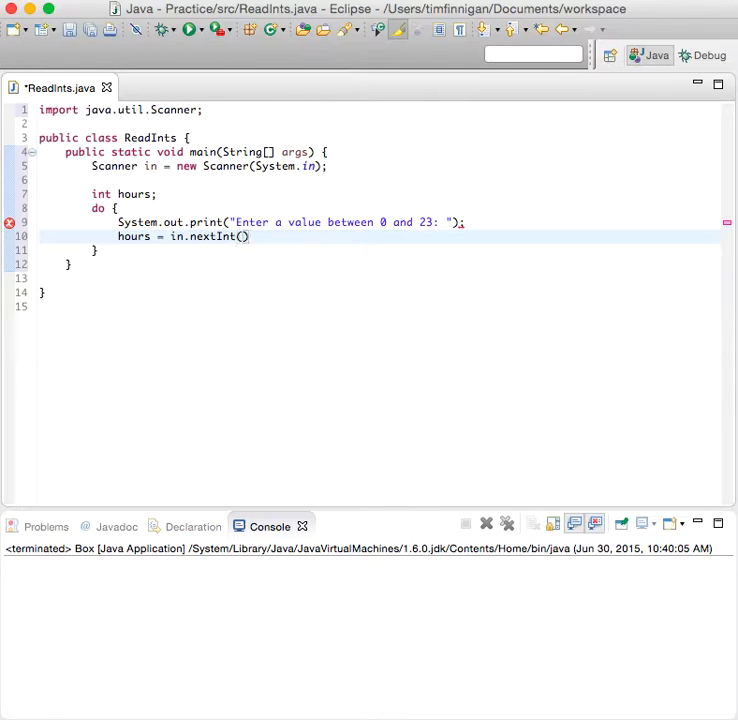
type(";")
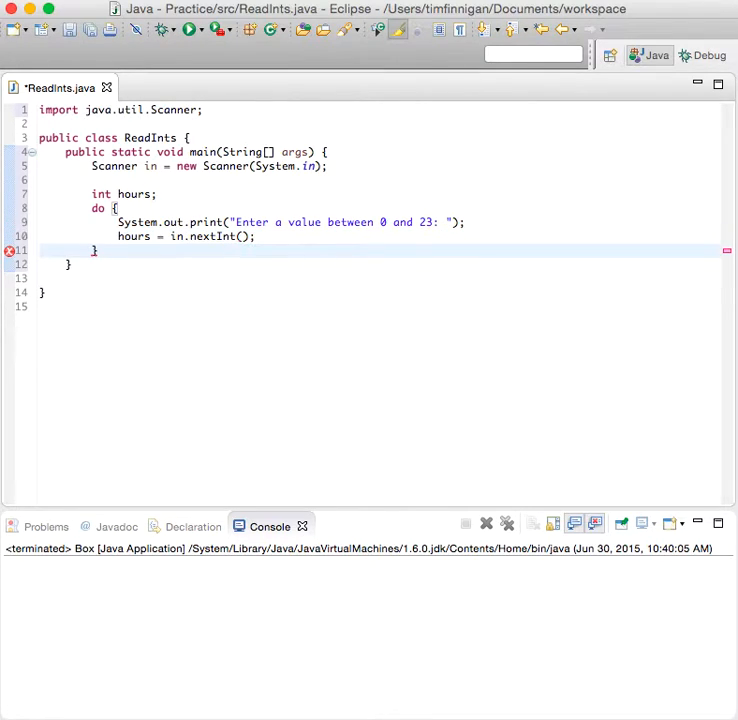
- Close the loop with while (hours < 0 || hours > 23) so it repeats until in range
type("while")
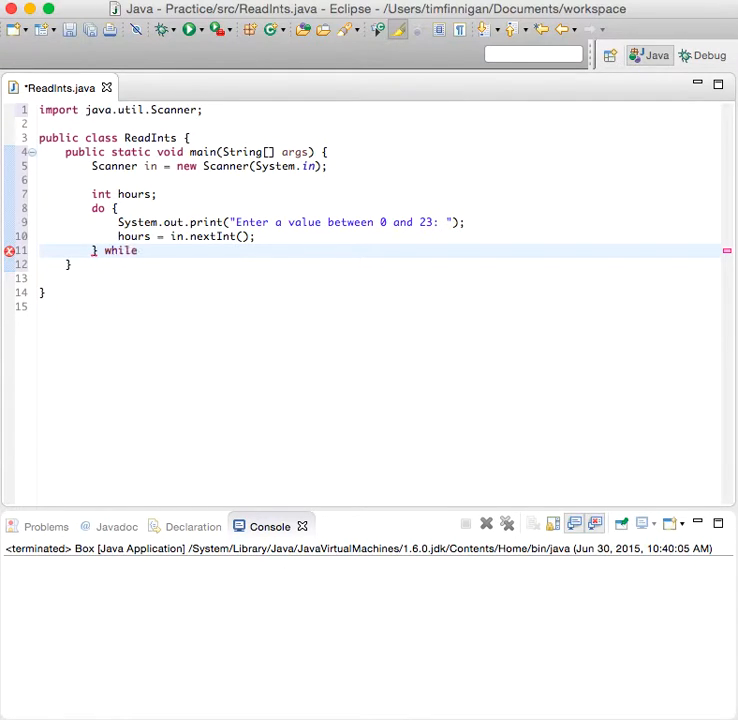
type("(hours >")
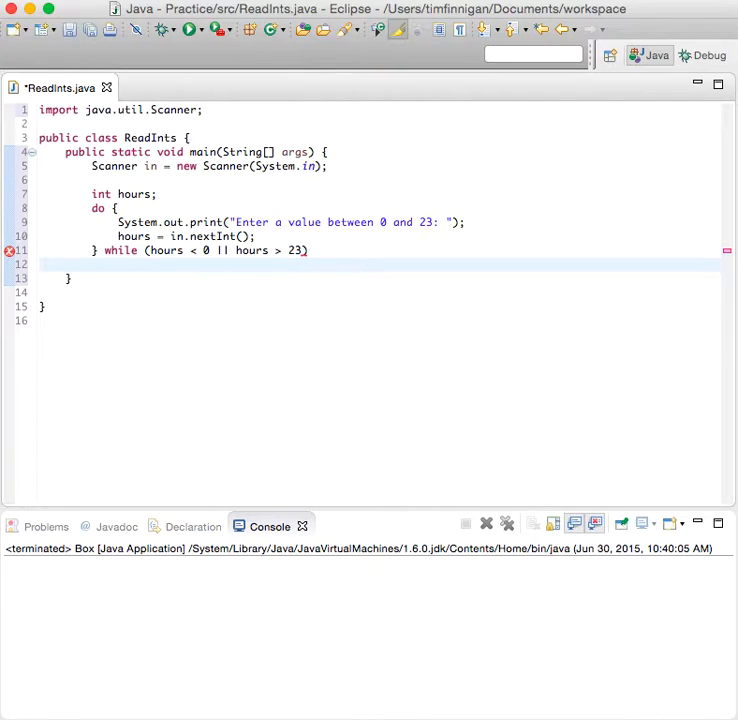
left_click(310, 250)
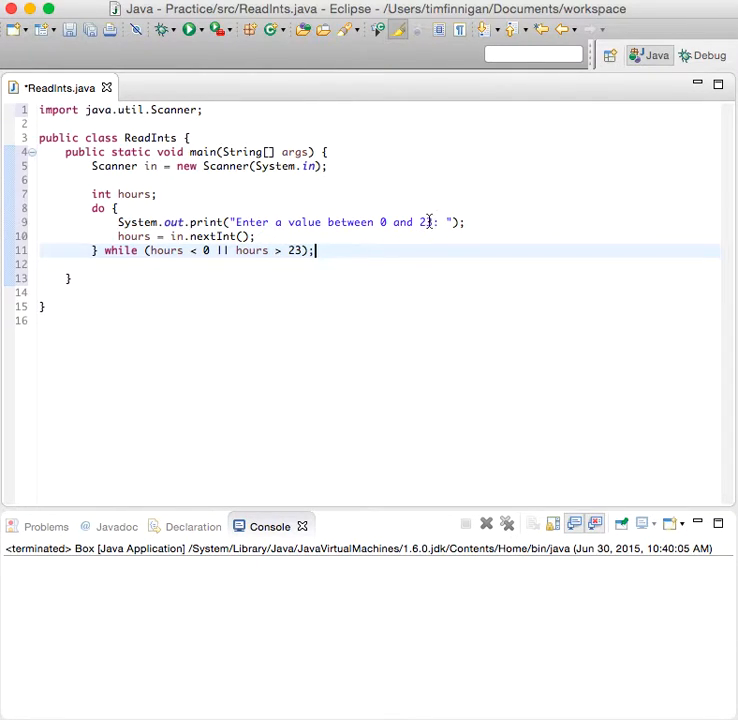
type("3);")
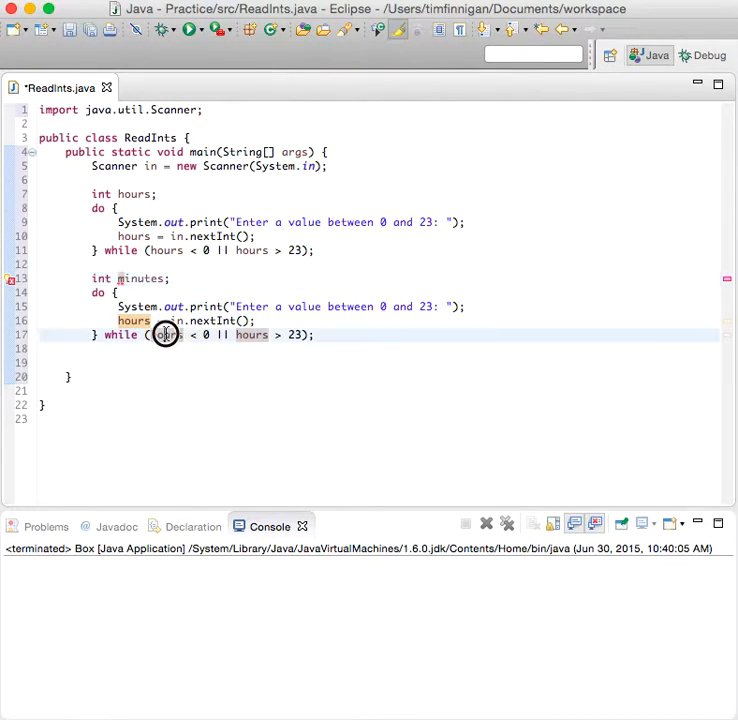
- Rename the copied loop's variable to minutes and change its bound from 23 to 59
type("minutes")
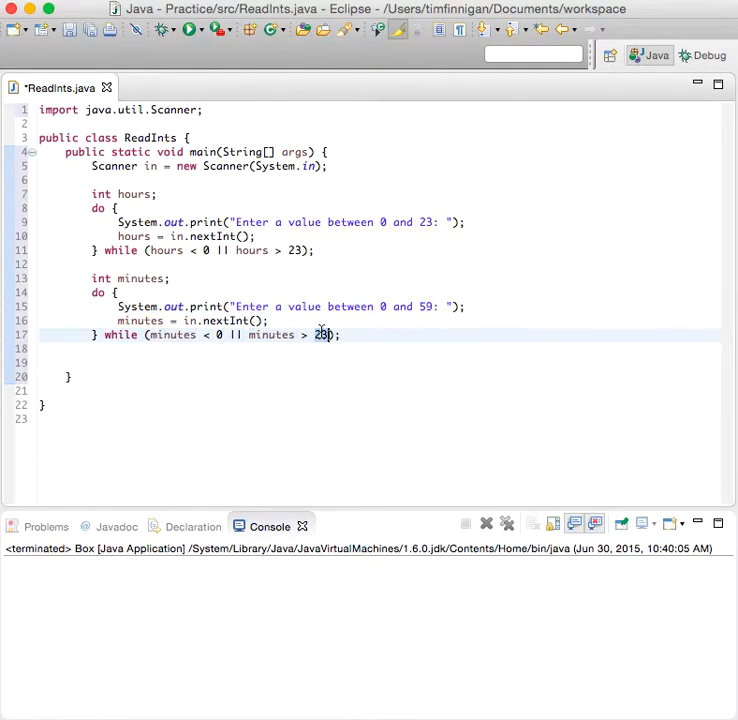
type("59")
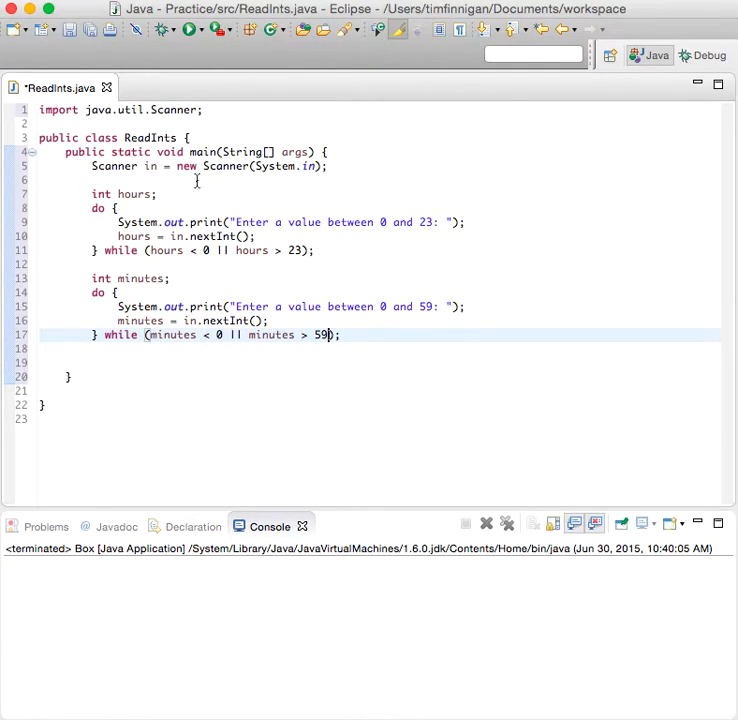
left_click(138, 362)
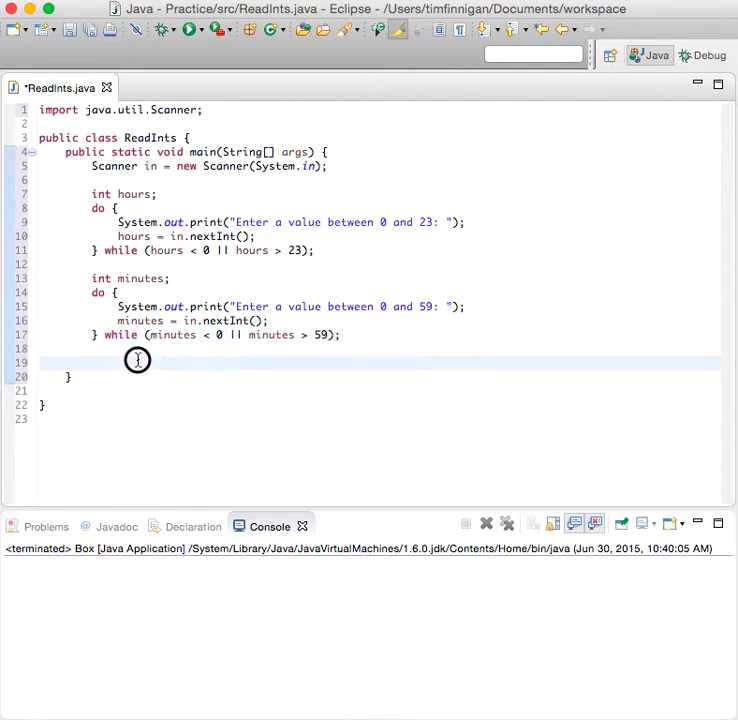
- Add System.out.println(hours); after the loops and select that line for copying
type("s")
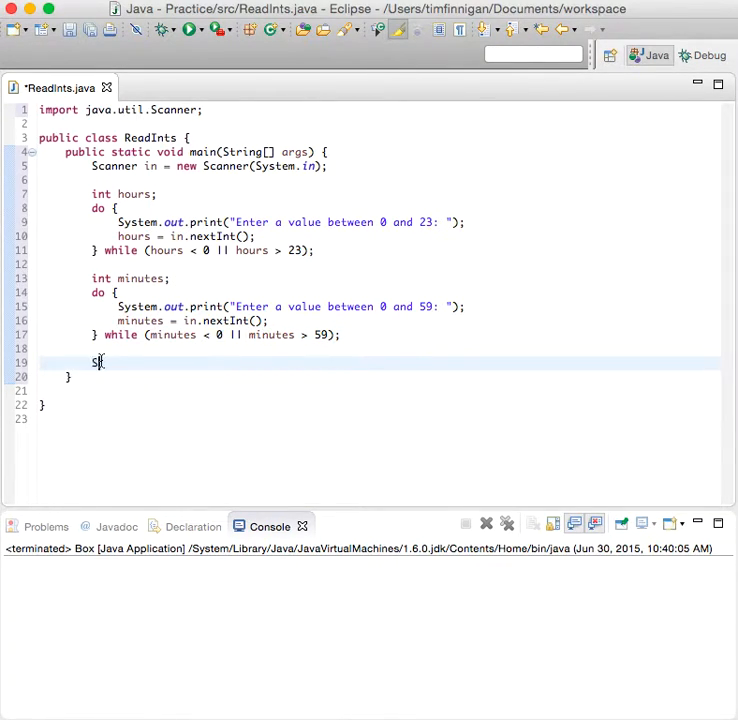
type("ystem.out.print(hours,")
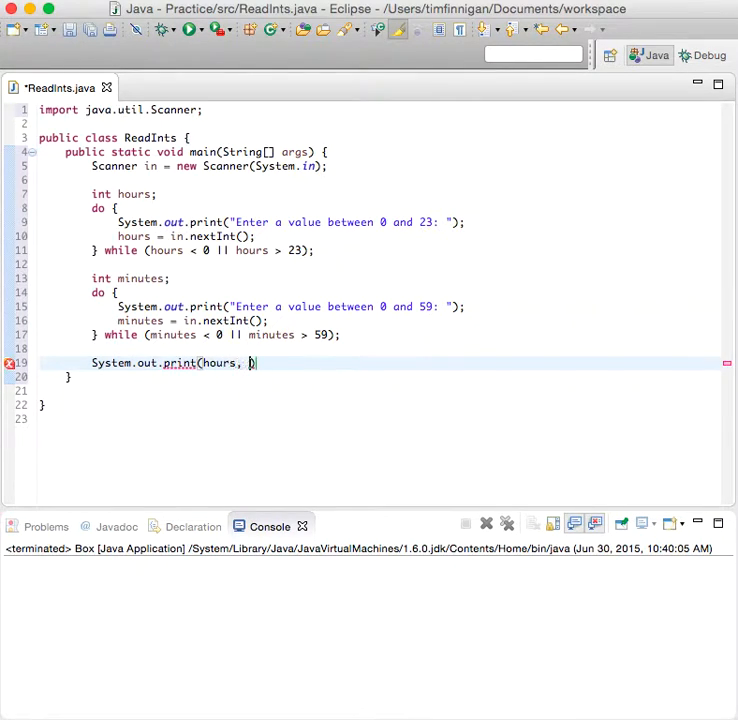
key("Backspace")
type("ln")
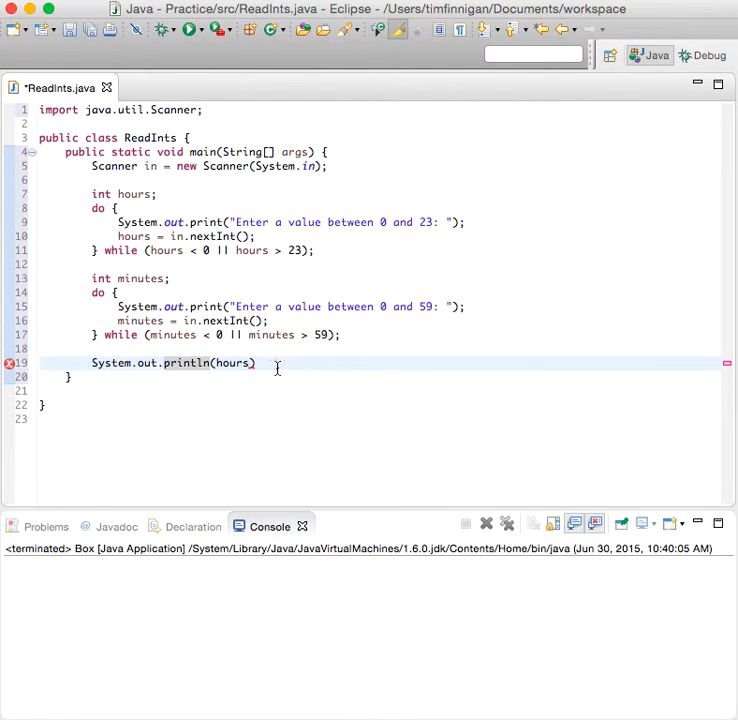
type(";")
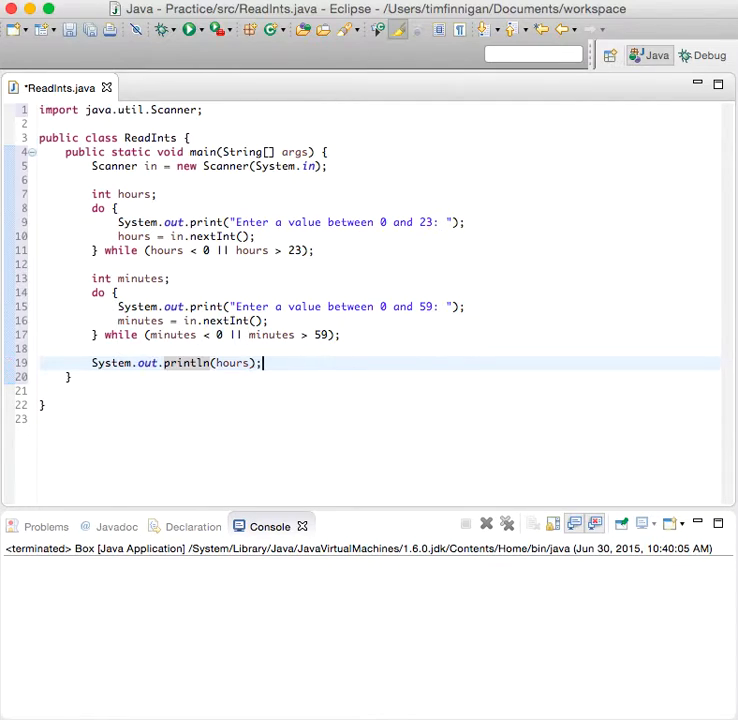
double_click(188, 362)
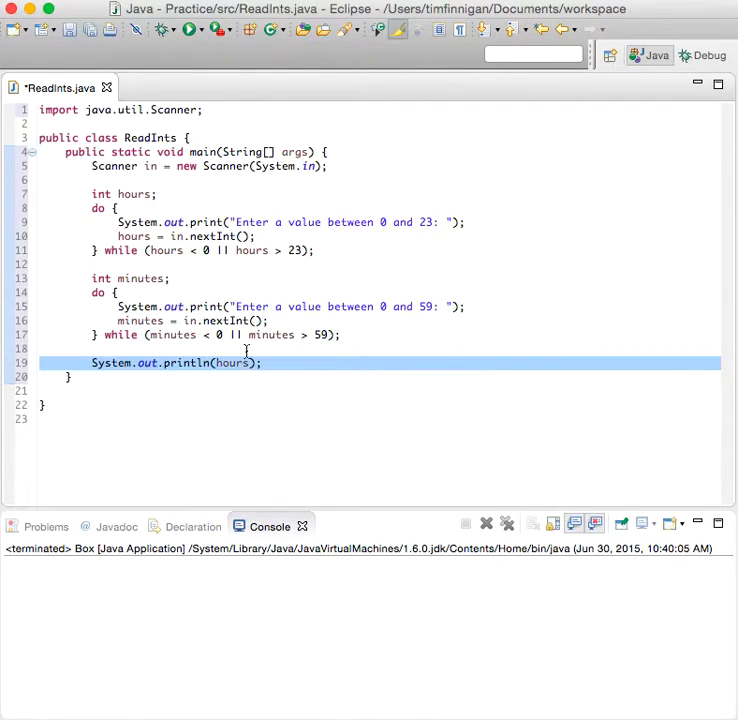
left_click(232, 362)
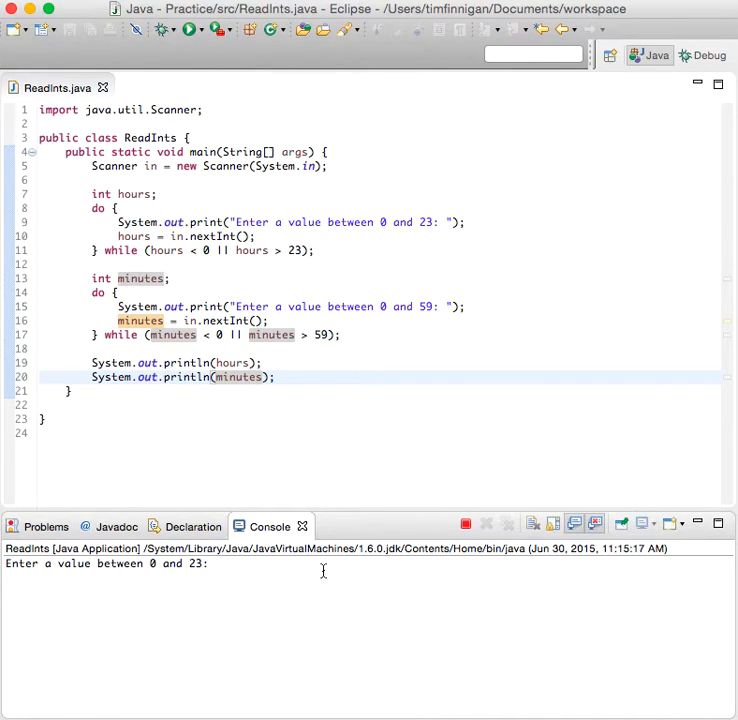
- Run ReadInts in the Console, entering 24, 2, 100, 50 to confirm out-of-range values are re-prompted
type("6")
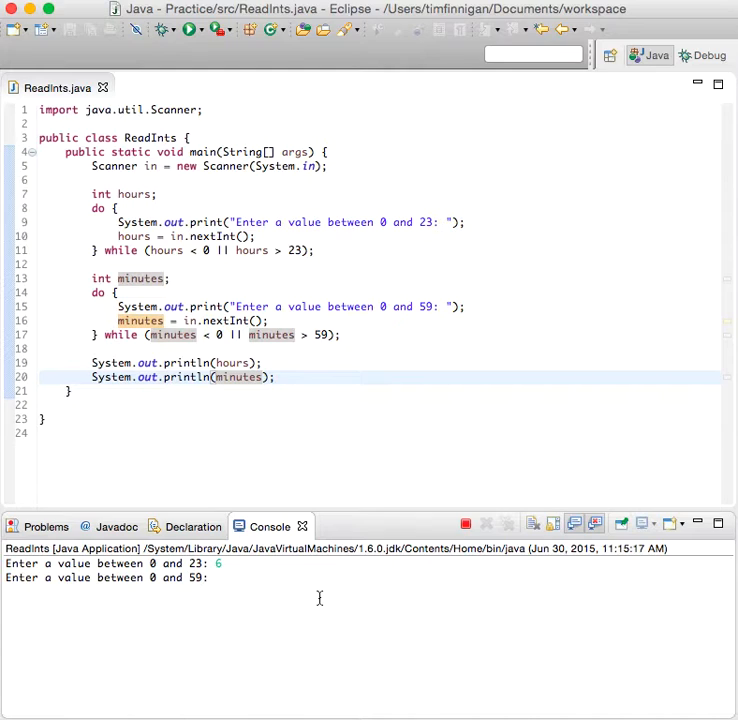
type("45")
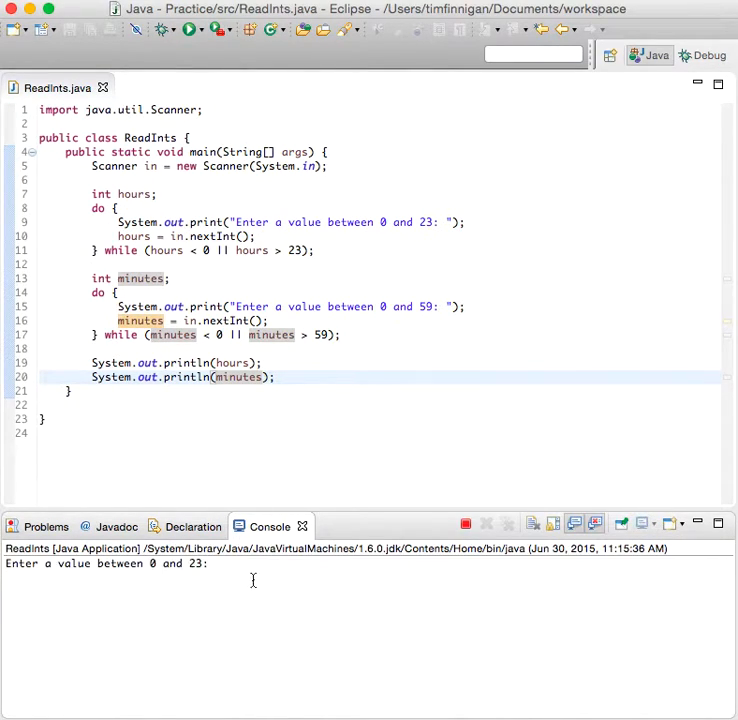
type("24")
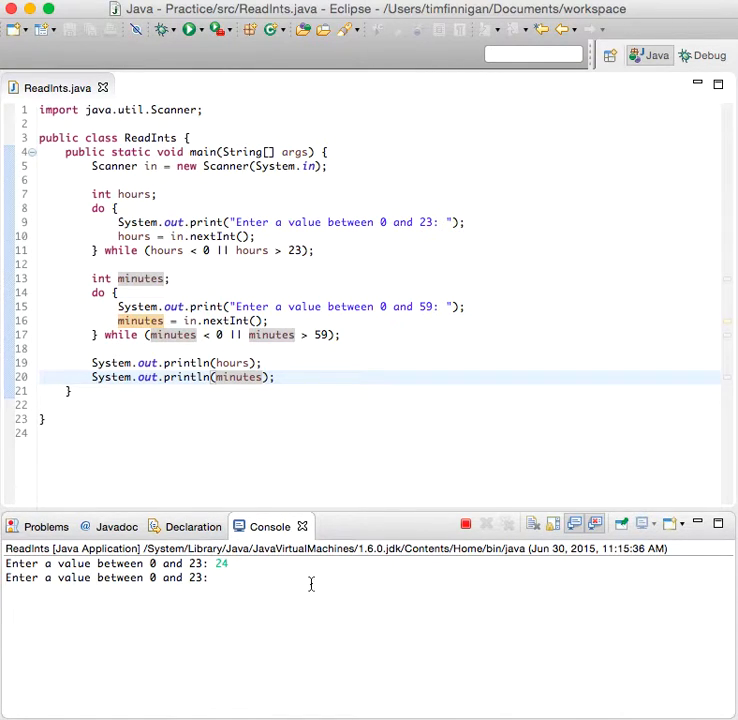
type("2")
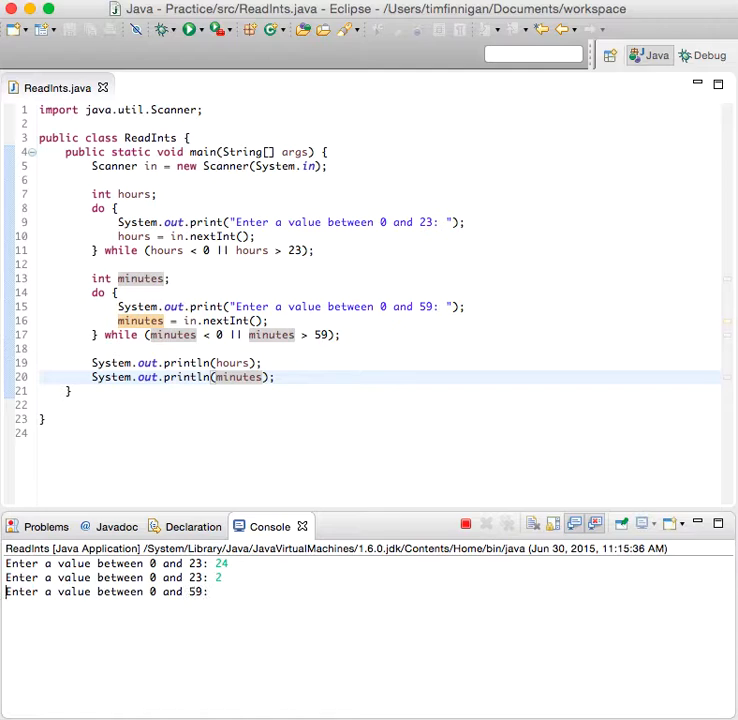
type("1")
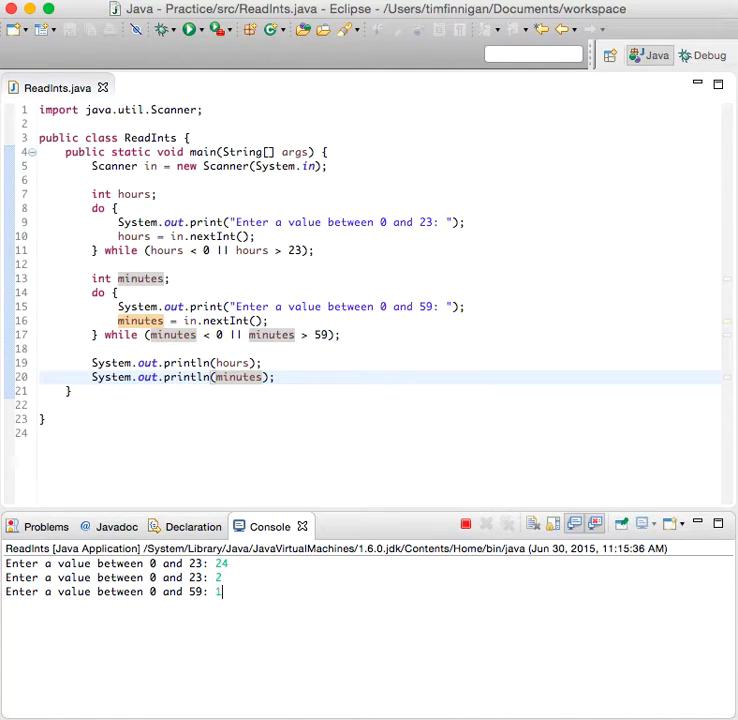
type("00")
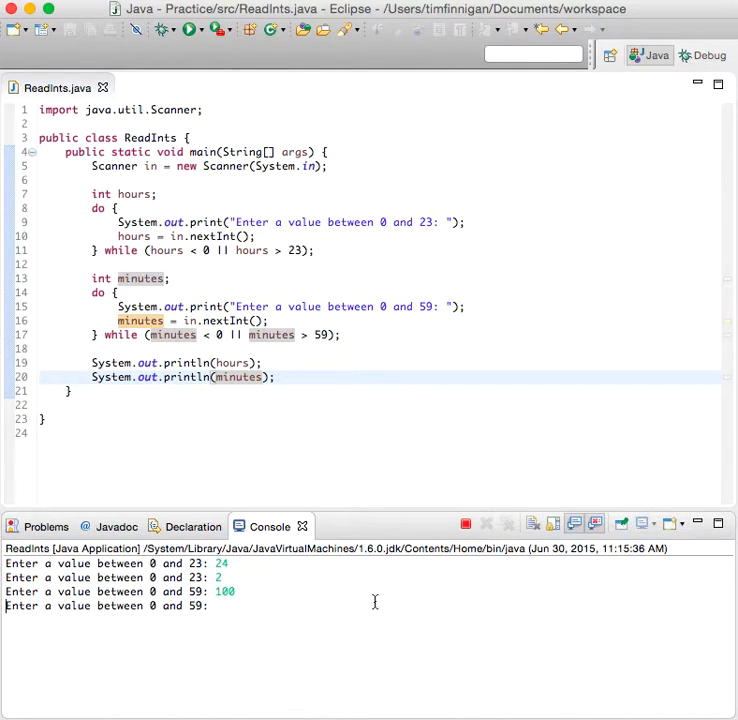
type("50")
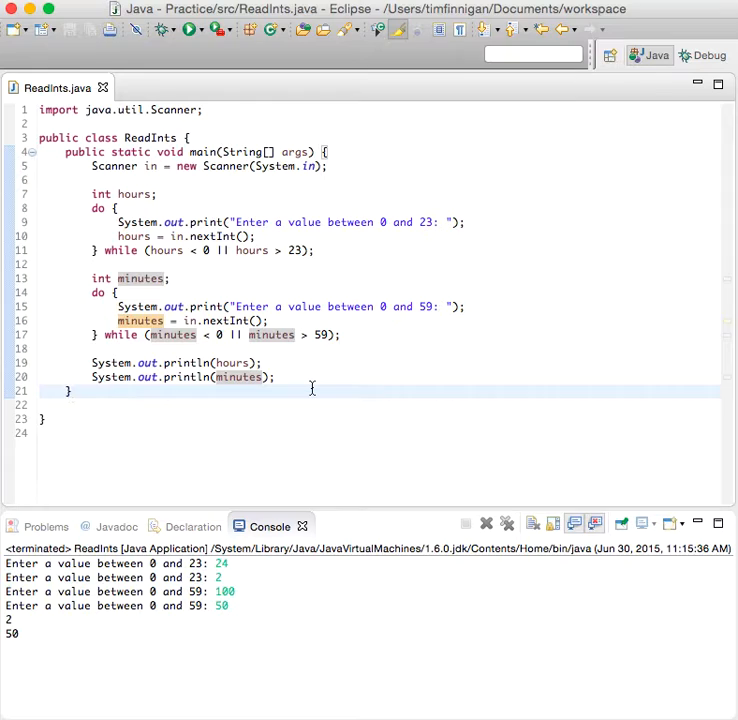
- Declare public static int readIntBetween(int low, int high) below main
left_click(72, 390)
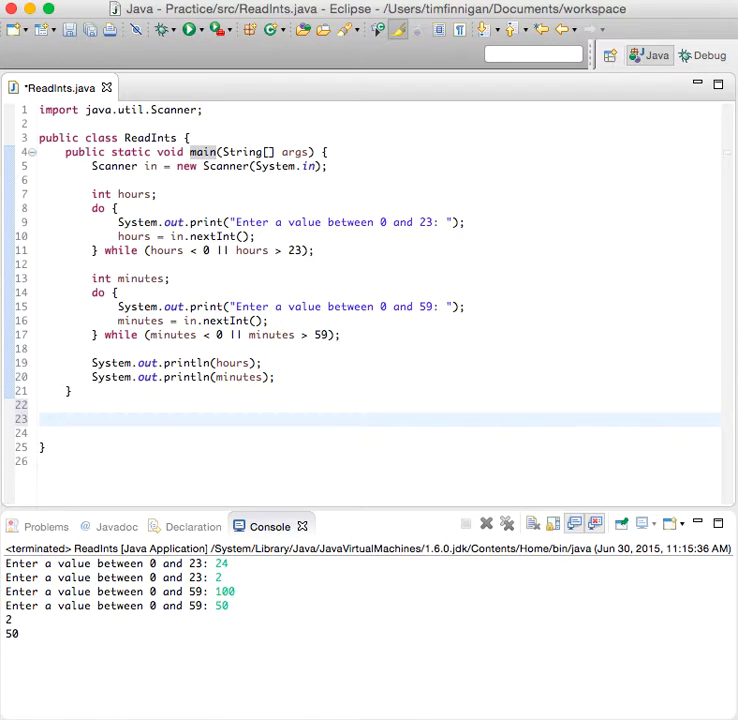
type("public static int")
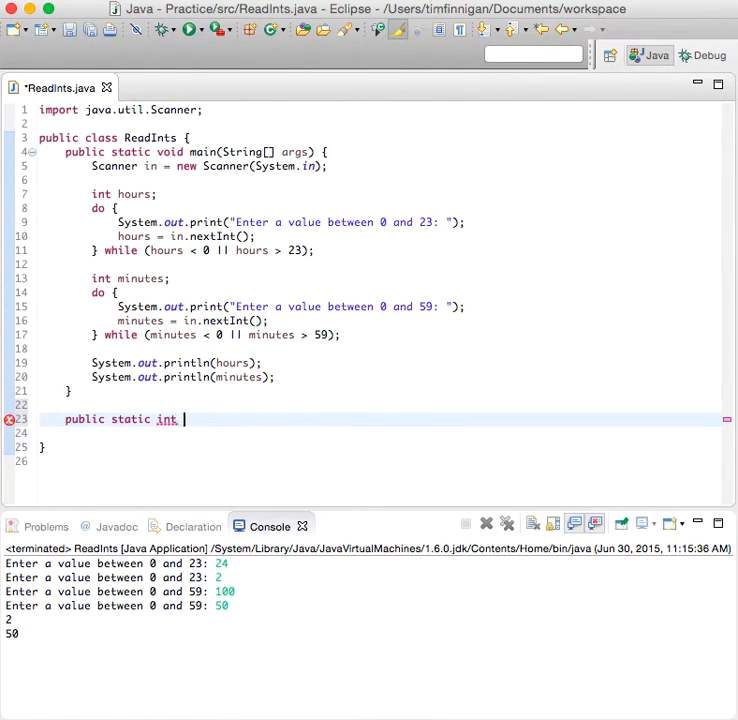
type("read")
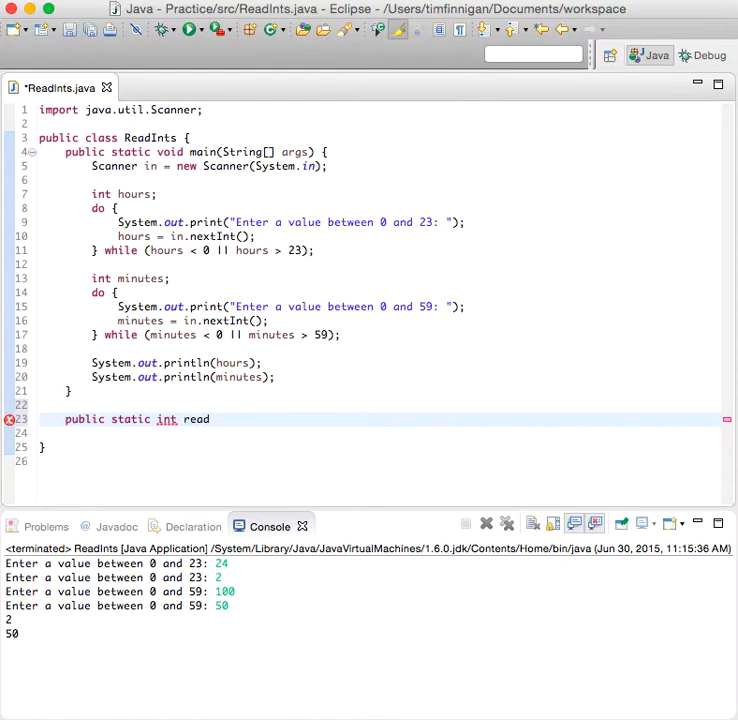
type("IntBetwee")
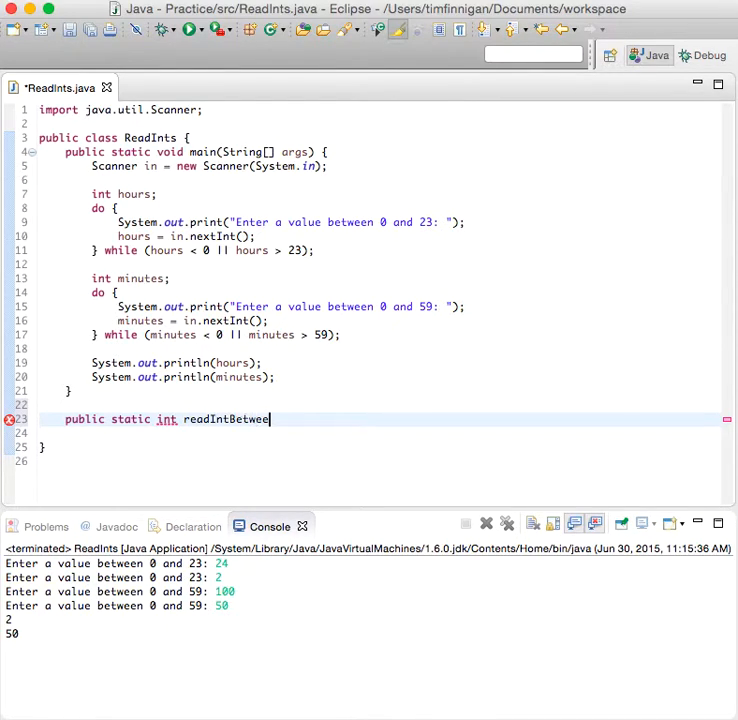
type("n()")
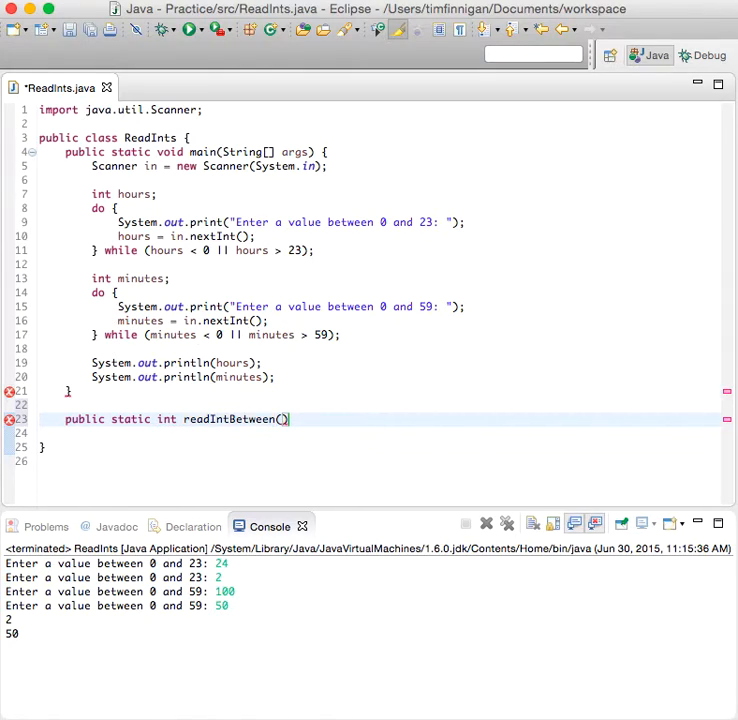
type("int low,")
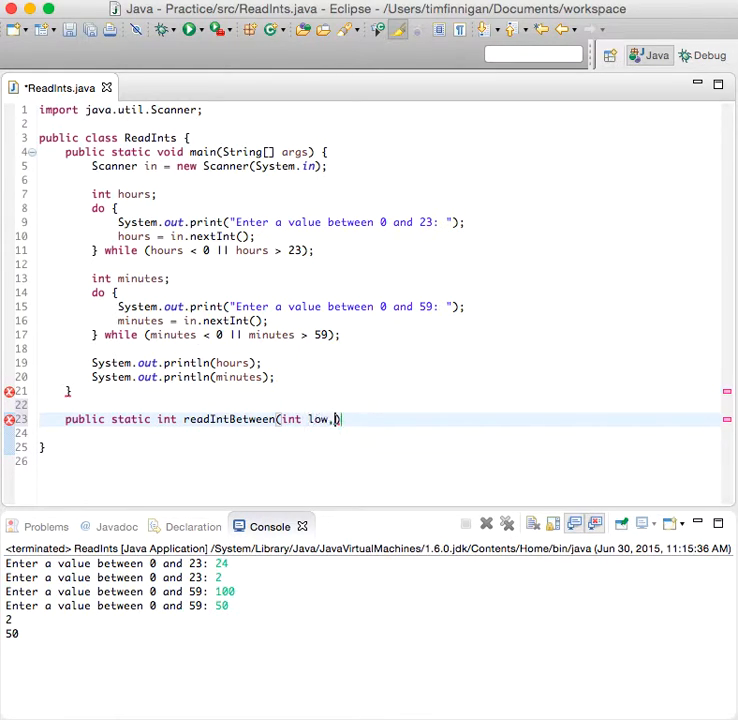
type("int high)")
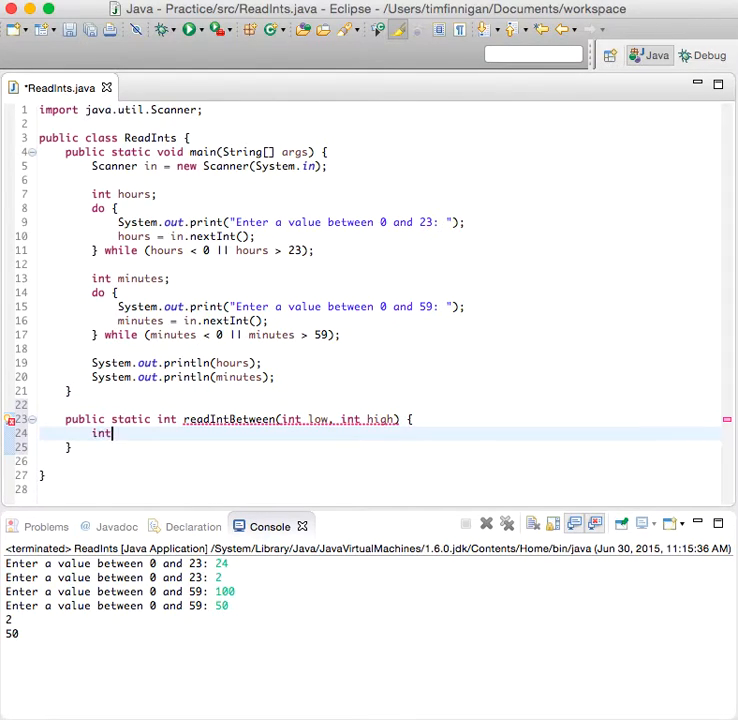
- Inside it, declare int input and a Scanner on System.in
type("in")
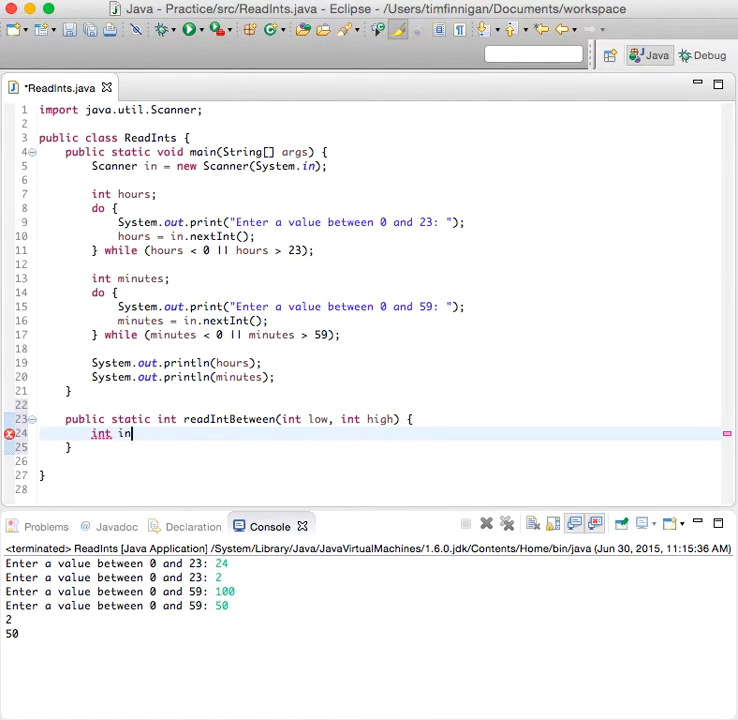
type("put;")
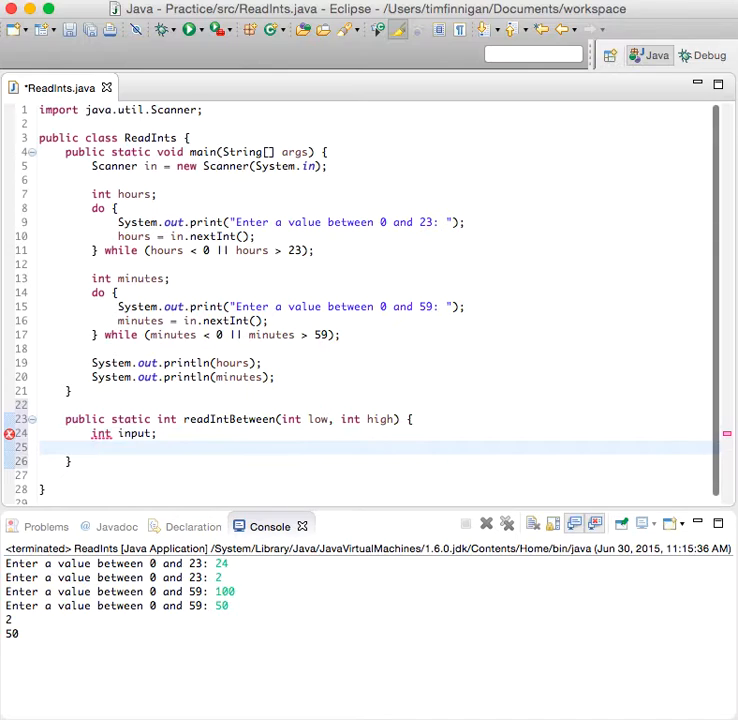
type("Sca")
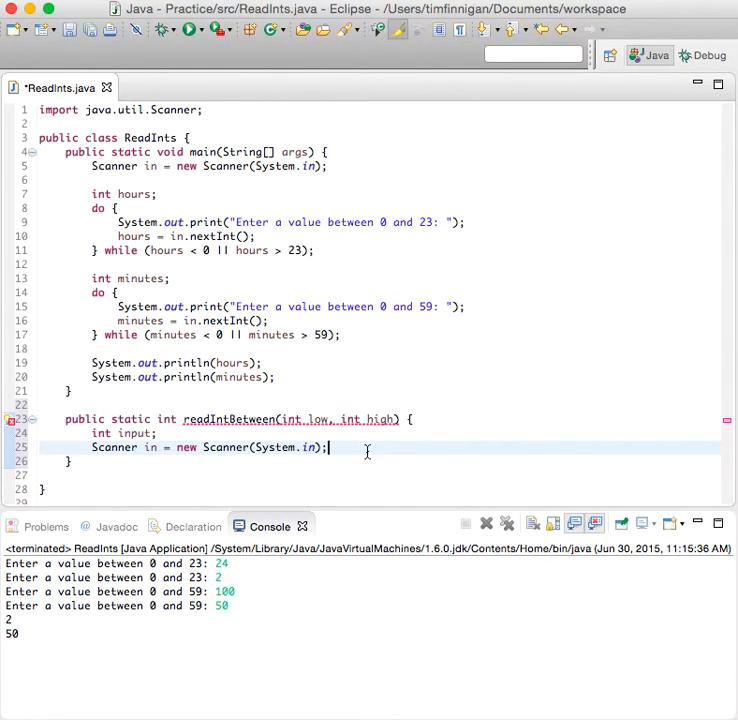
mouse_move(92, 496)
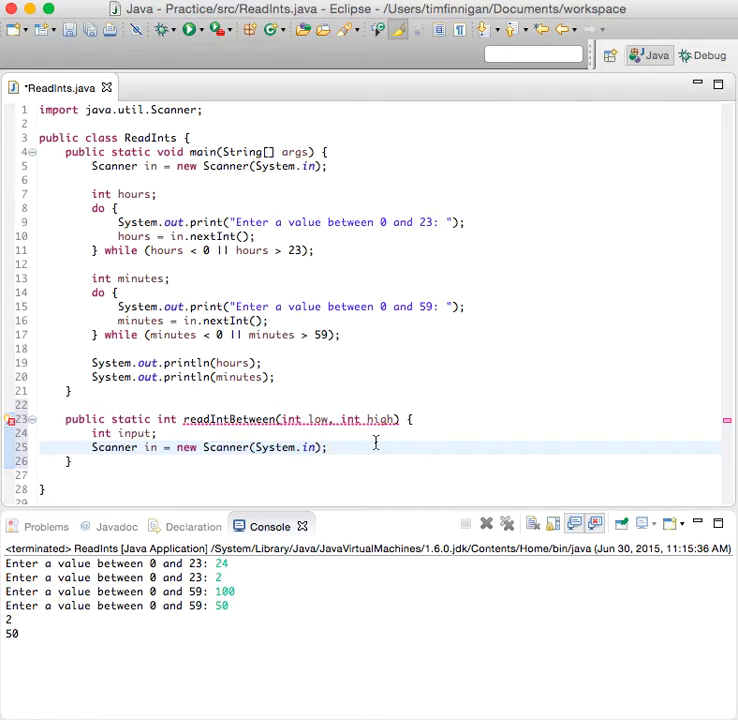
- Write the do block printing "Enter a value between low and high" and reading input = in.nextInt()
type("do {")
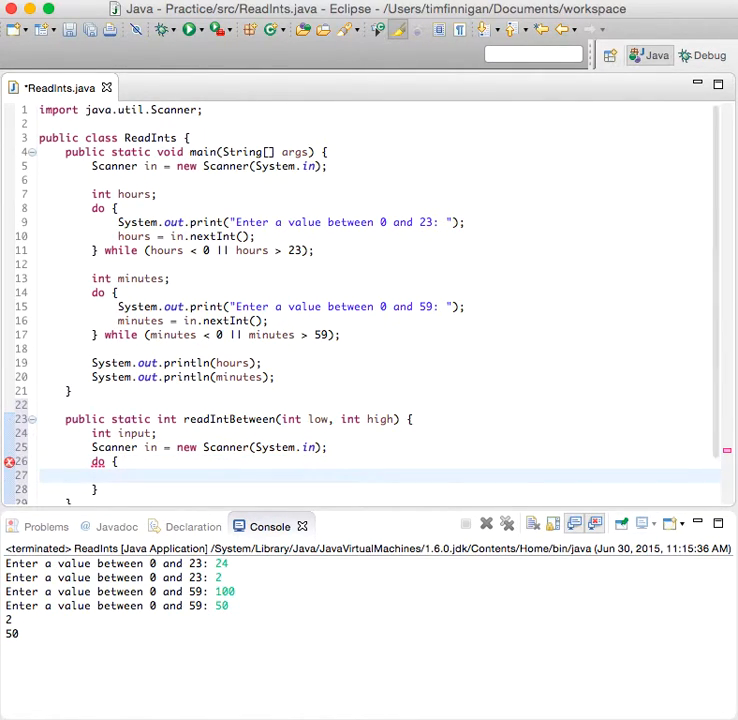
type("System.out")
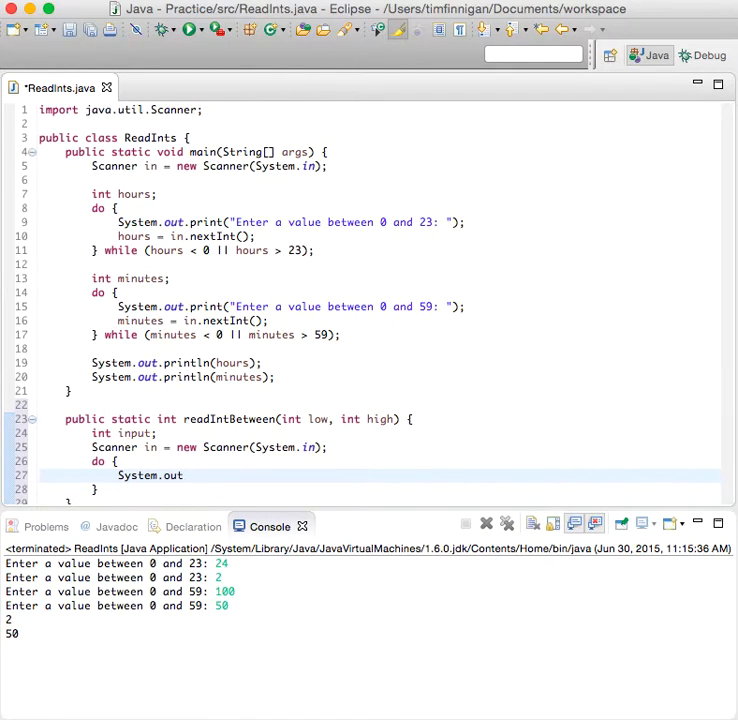
type(".print(\"Enter a value between \" +")
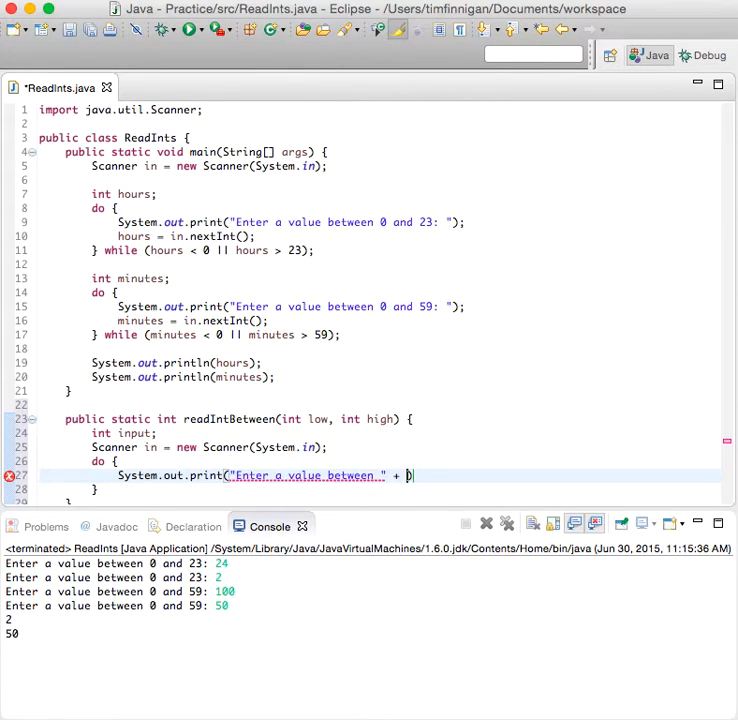
type("low + \" and \" +")
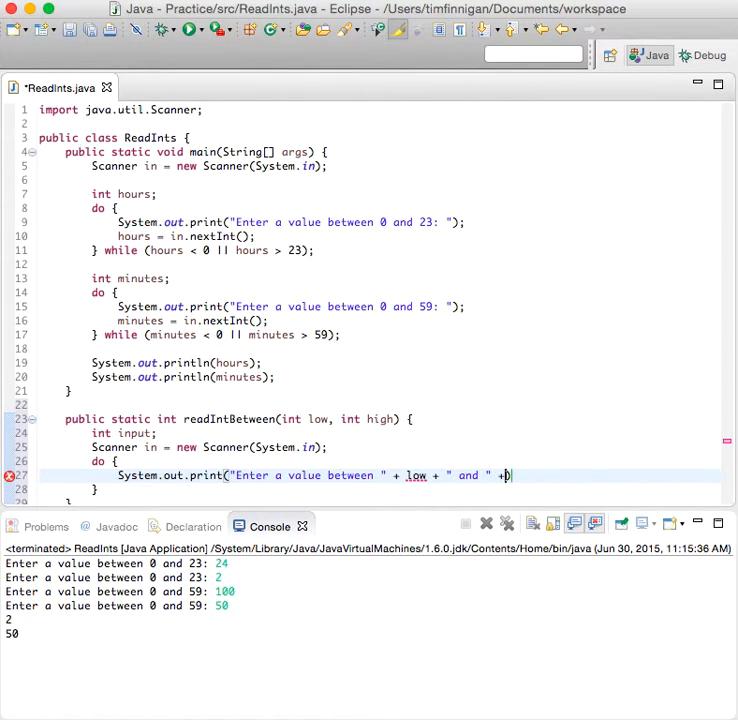
type("high +")
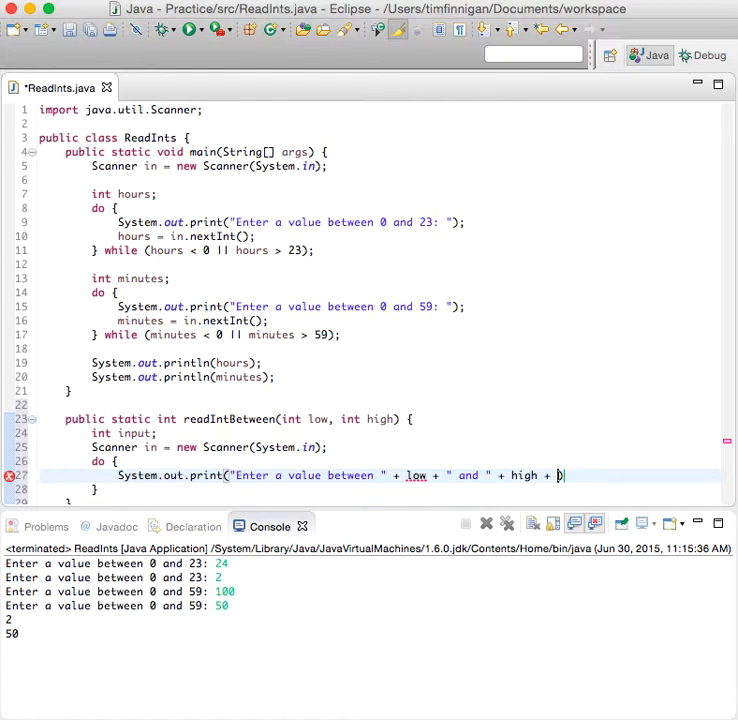
type("\": \");")
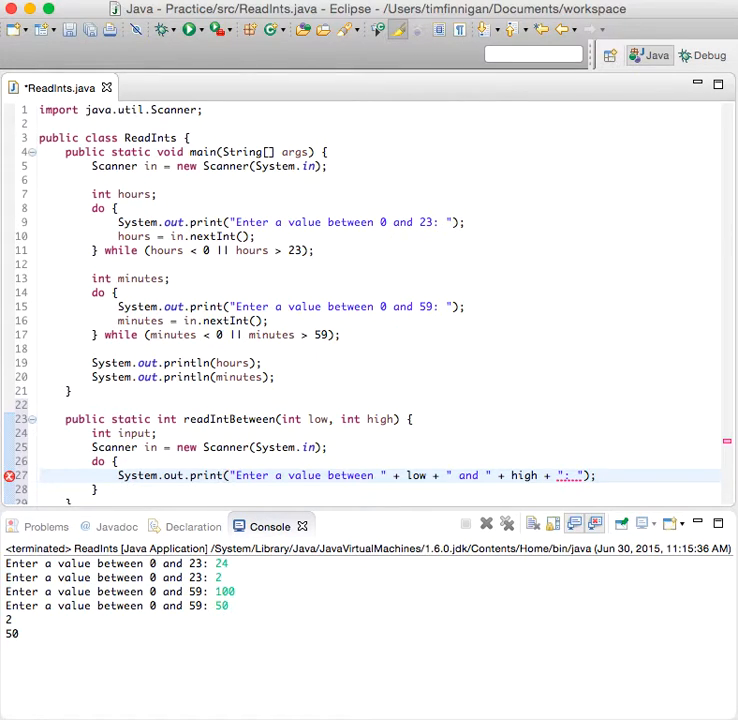
type("input =")
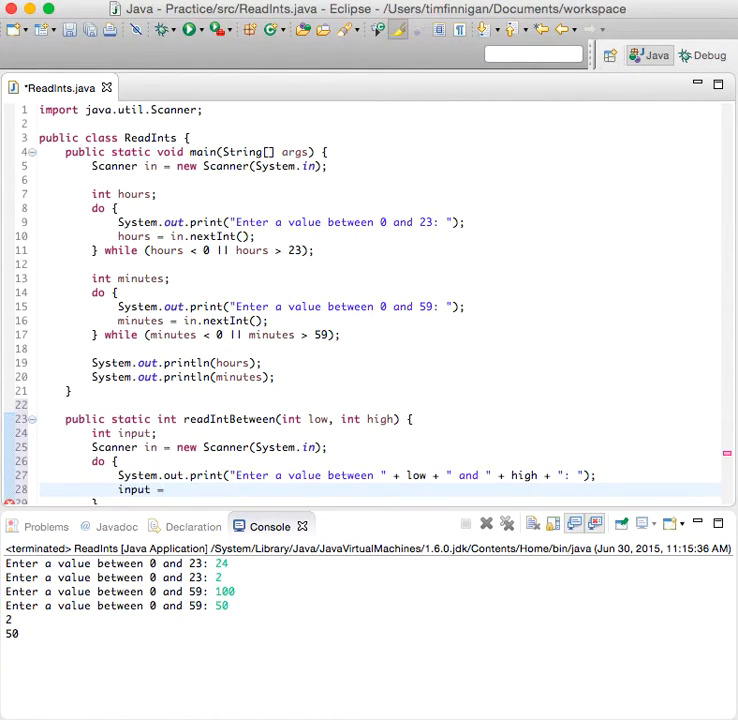
type("n.nextInt();")
left_click(378, 502)
type(" while")
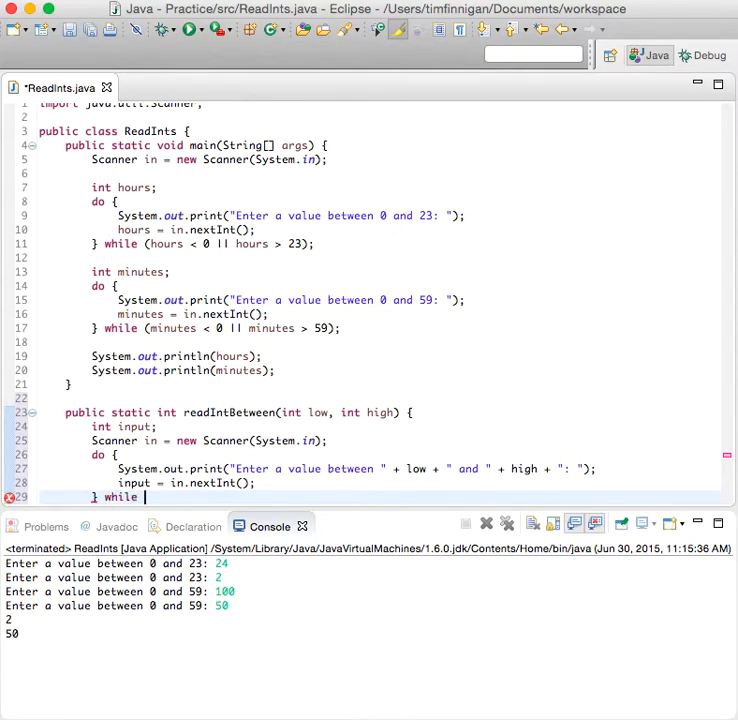
- End the loop with while (input < low || input > high) and return input
type("(input)")
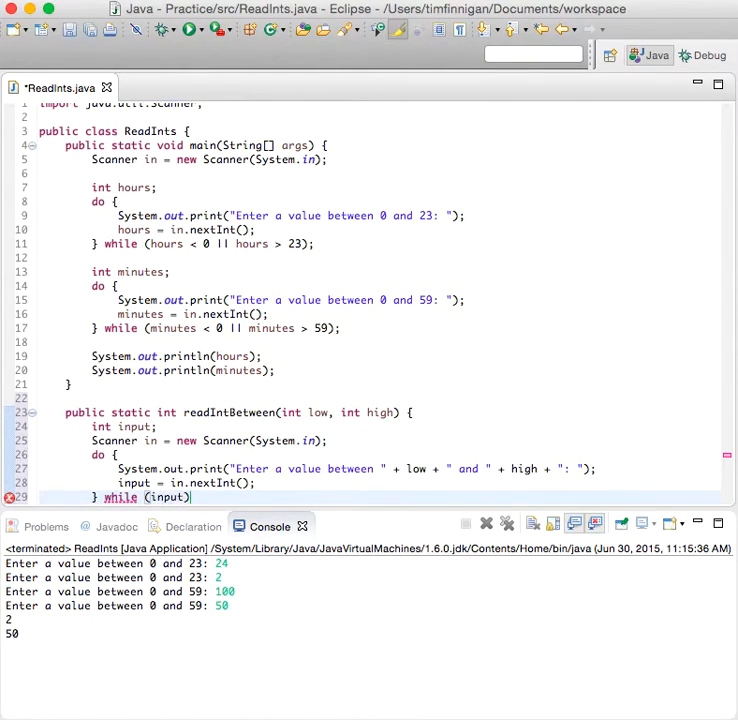
type("< low || input")
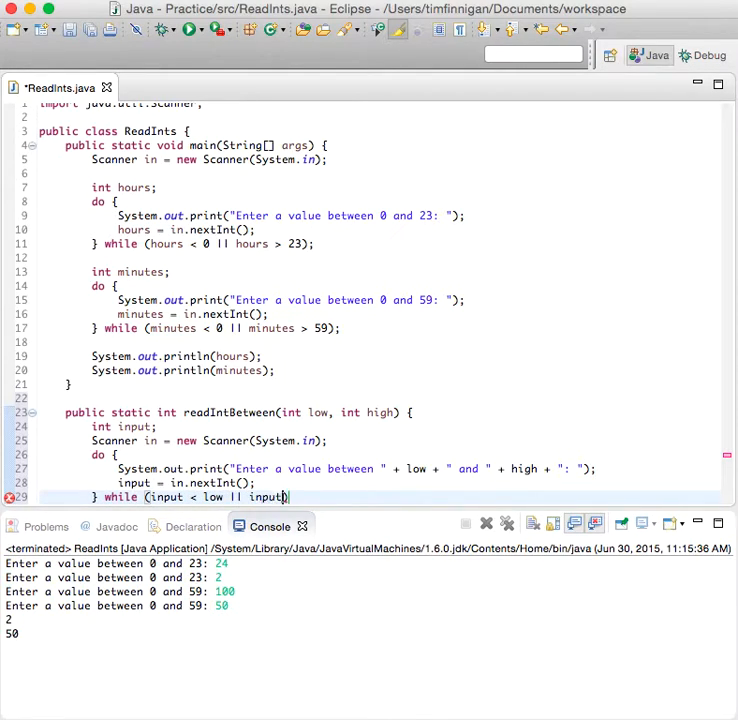
type("> high")
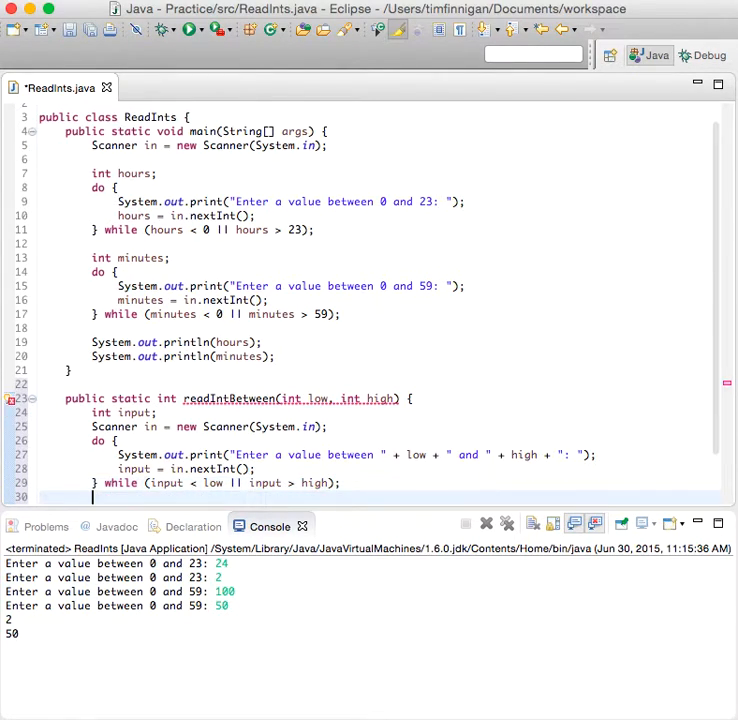
type("return input;")
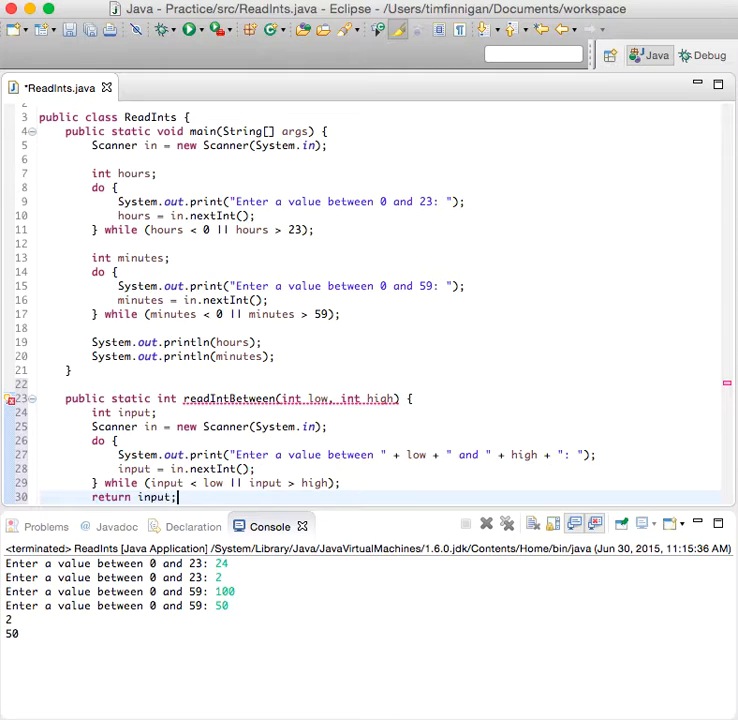
- Call readIntBetween(5, 50); at the end of main
scroll("down", 3)
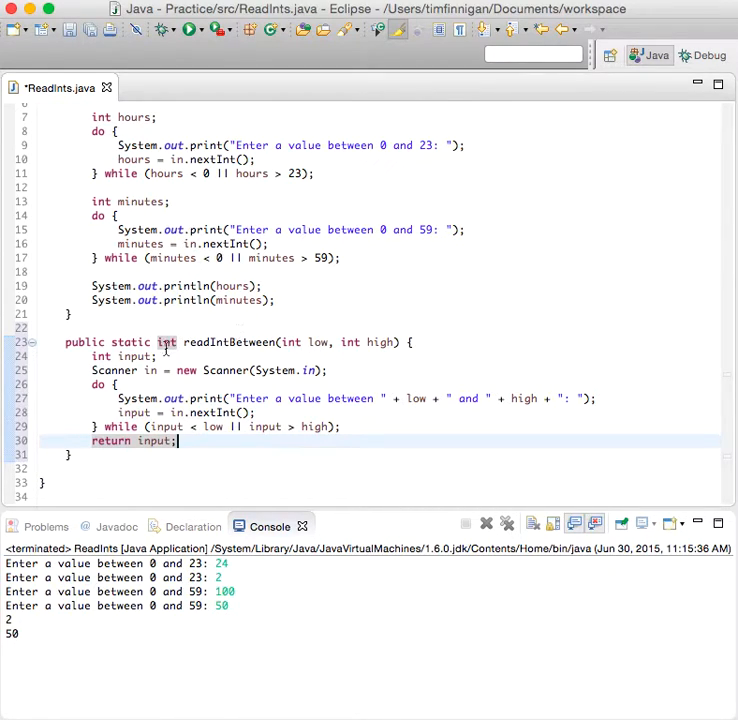
mouse_move(164, 342)
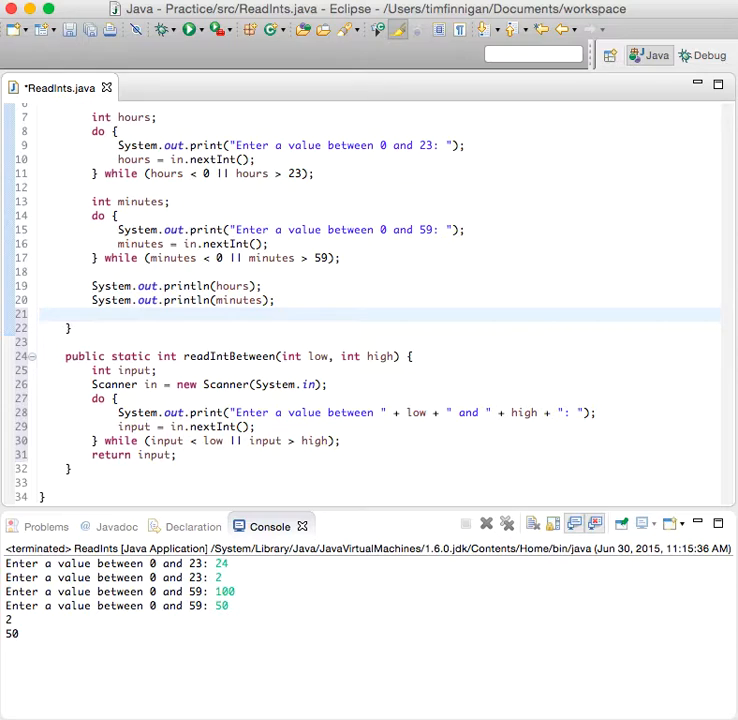
type("readIntBetwe")
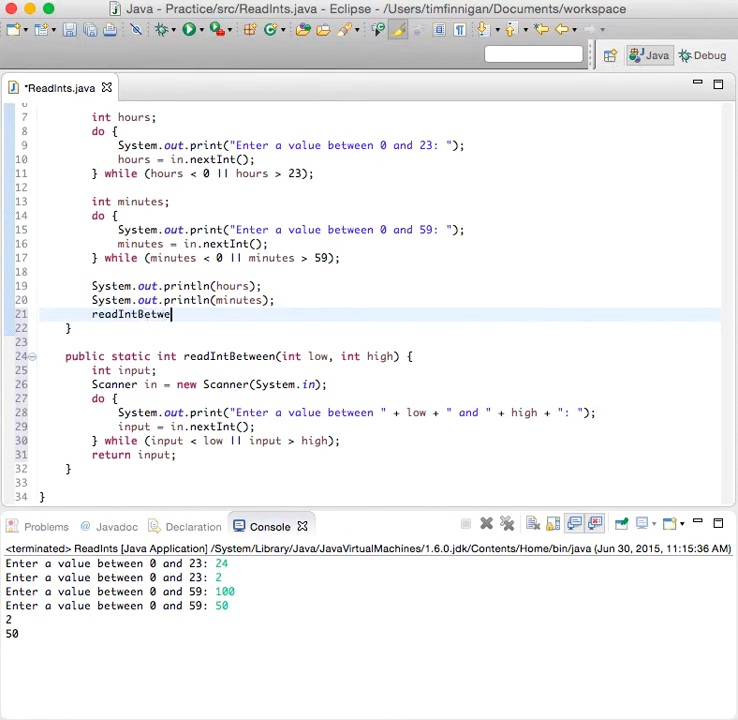
type("en()")
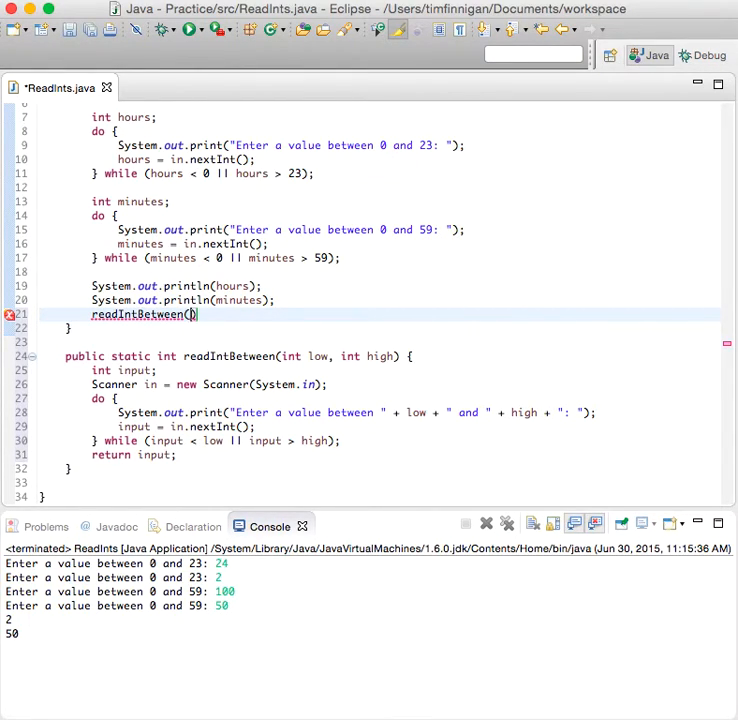
type(";")
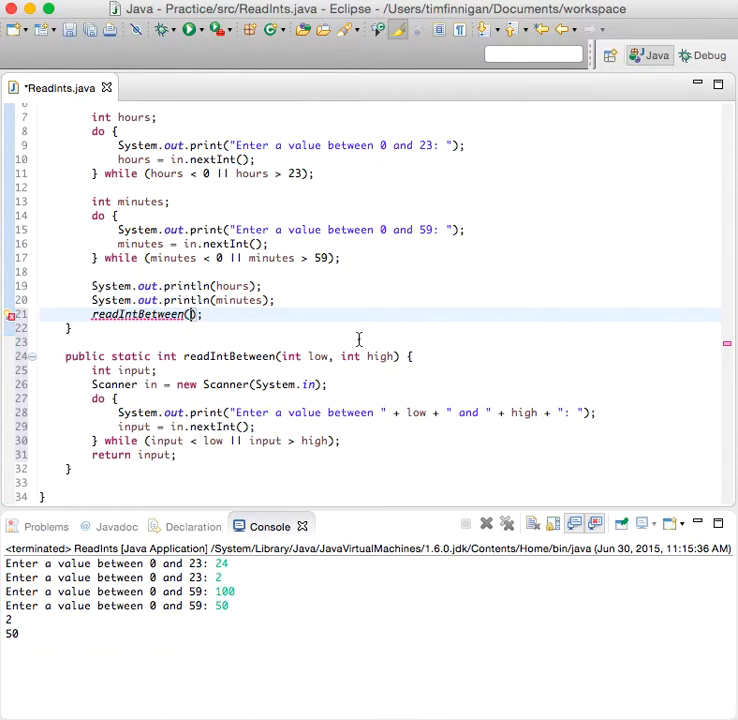
type("5, 500")
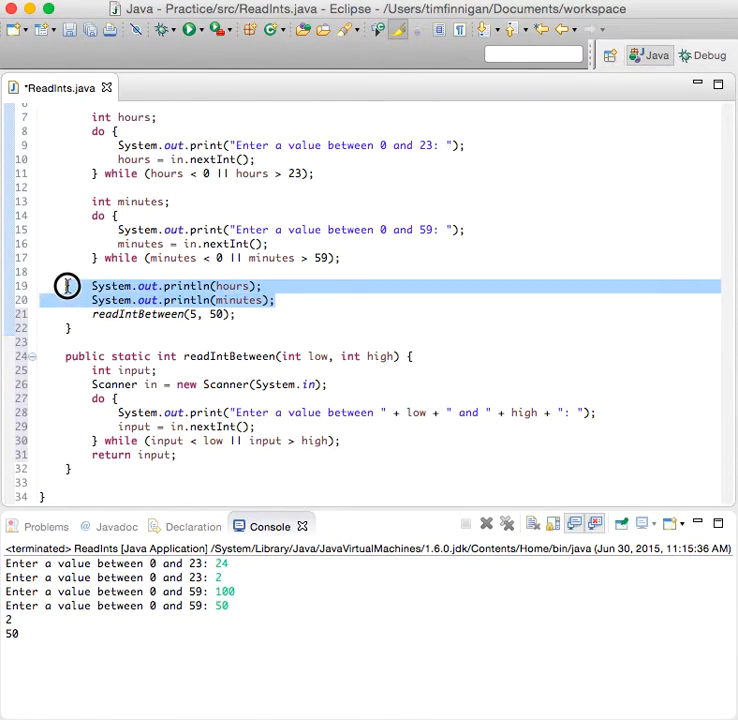
- Comment out the old hours and minutes code in main, run, and answer the 5–50 prompt with 10
key("cmd+/")
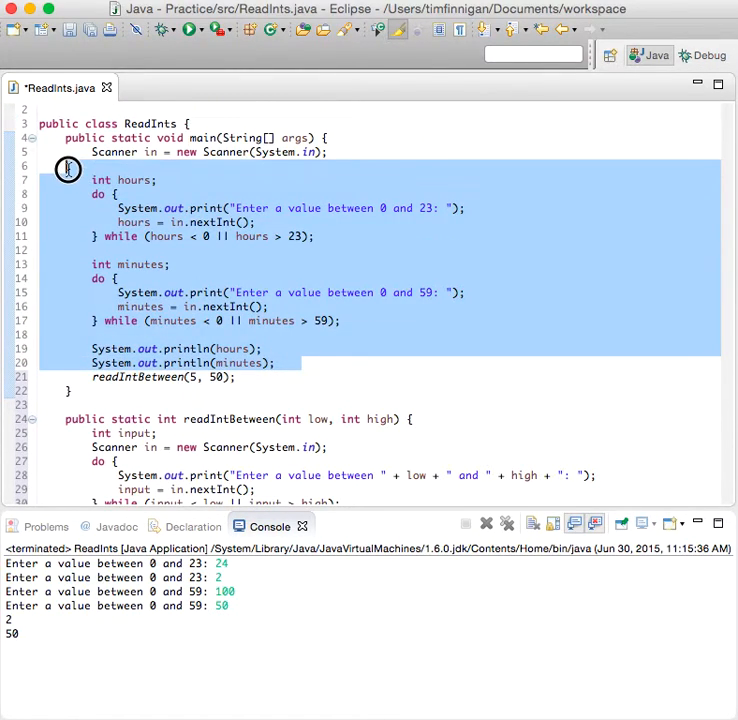
key("cmd+/")
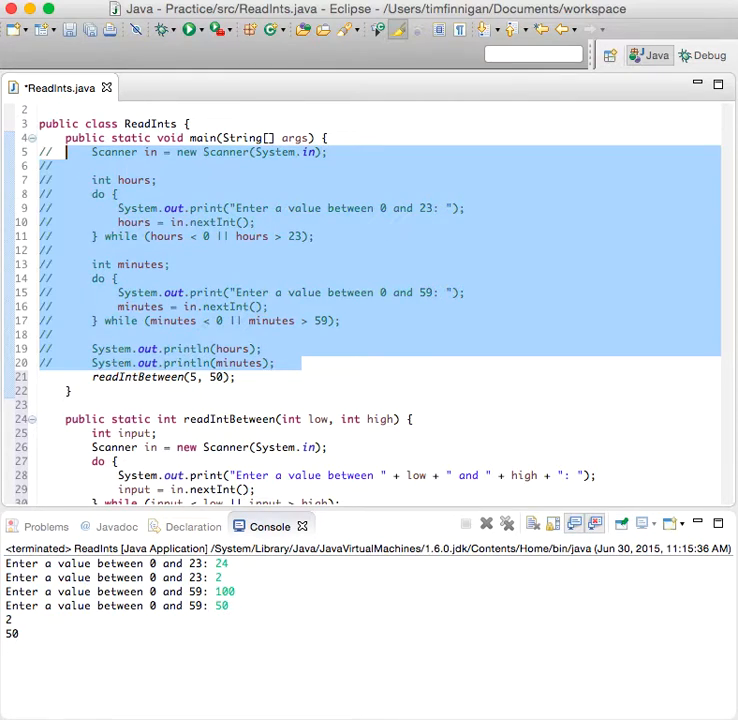
left_click(190, 28)
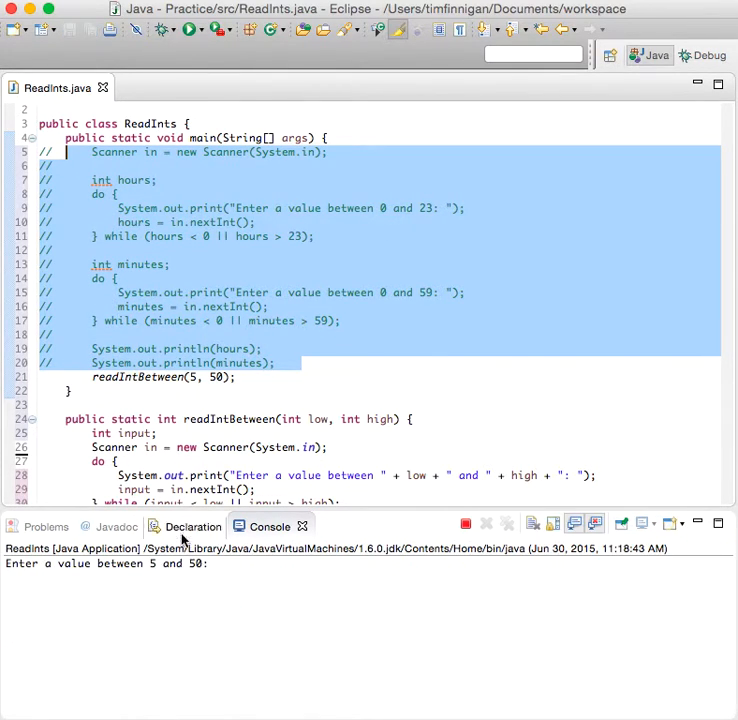
type("10")
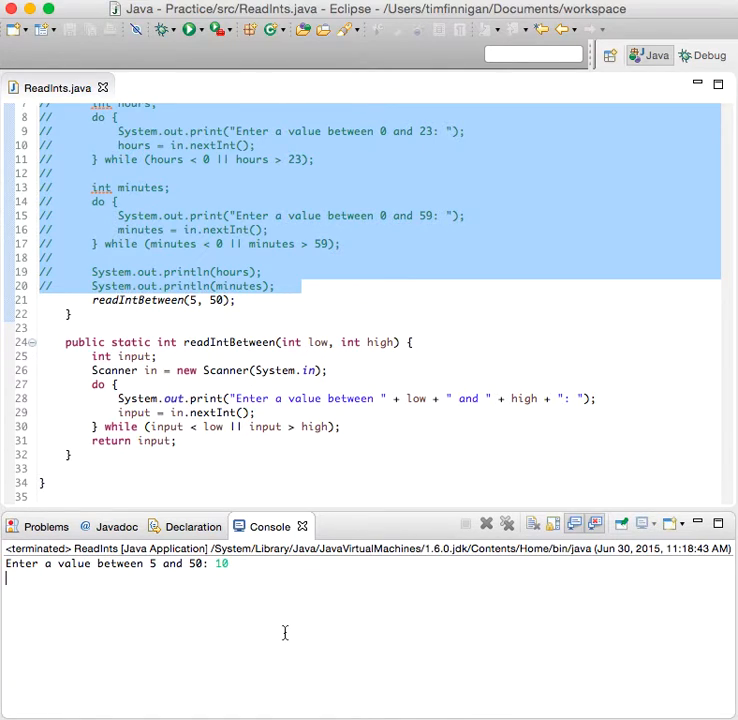
left_click(276, 442)
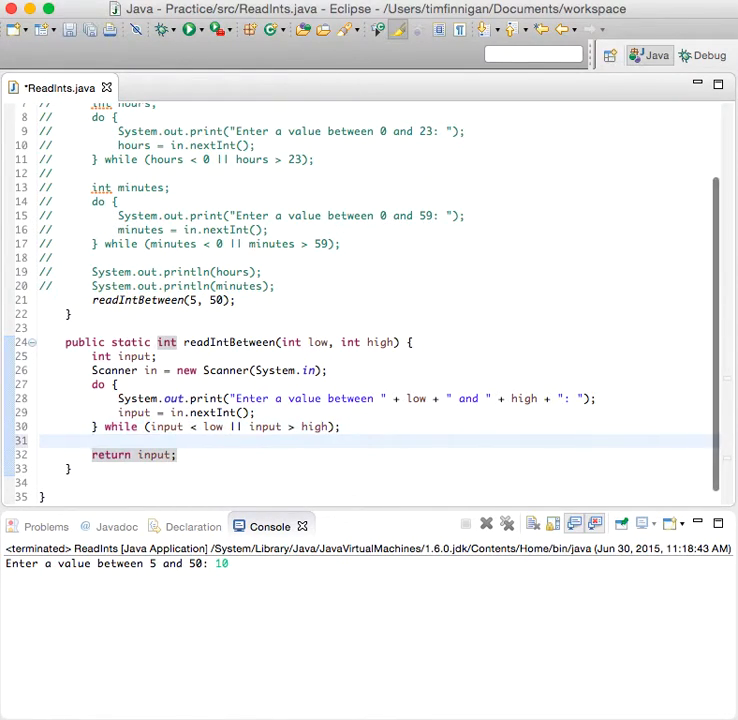
- Print input after the loop, then run entering 3, 100 and 7 so only 7 is accepted and echoed
type("S")
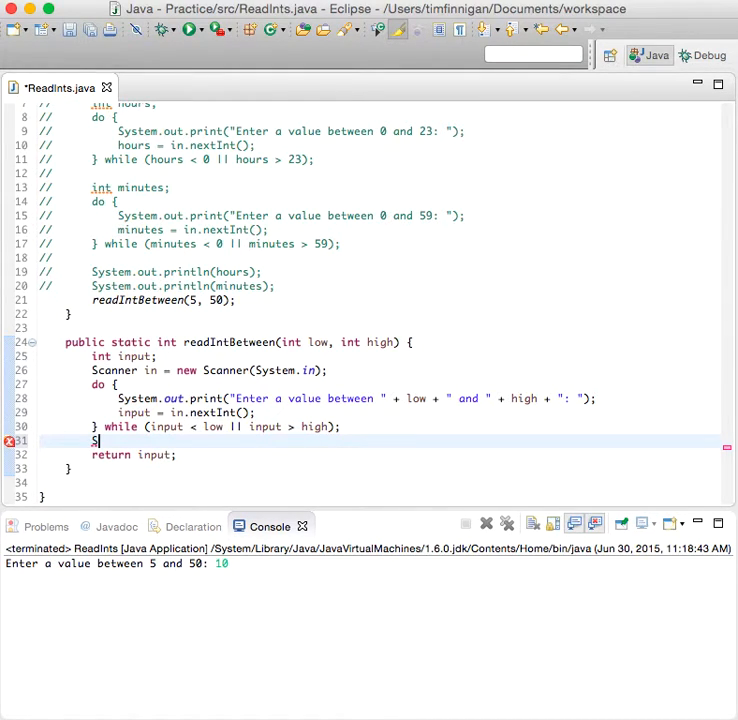
type("ystem.out.print(input);")
left_click(368, 576)
type("3")
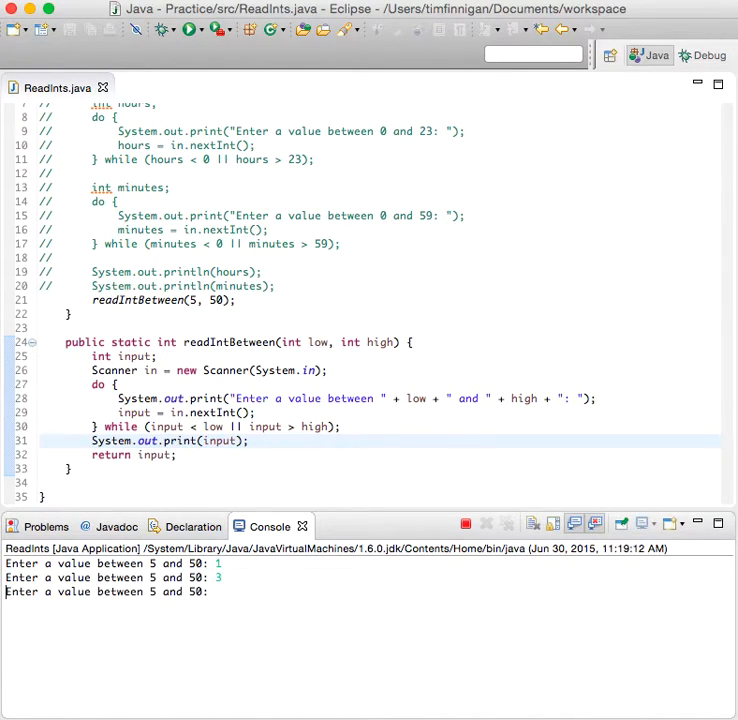
type("100")
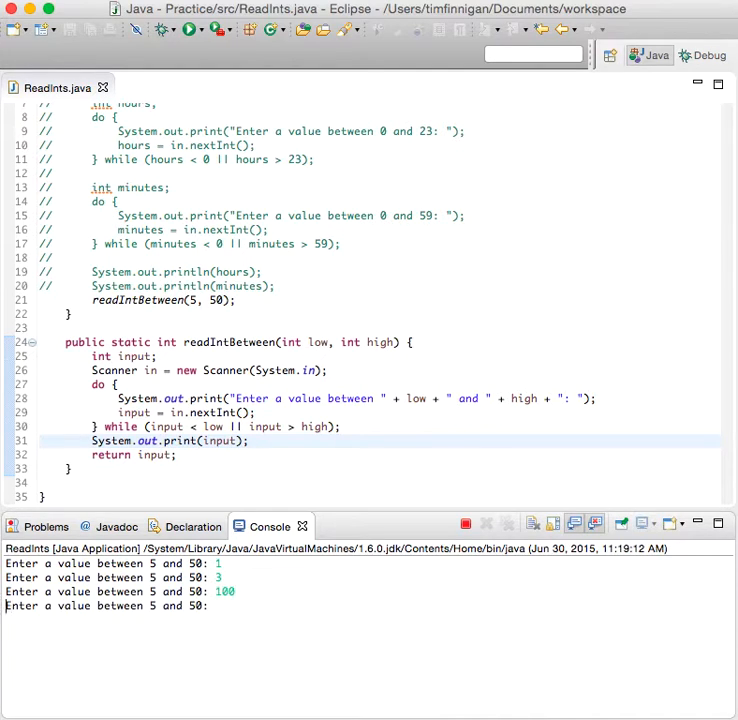
type("7")
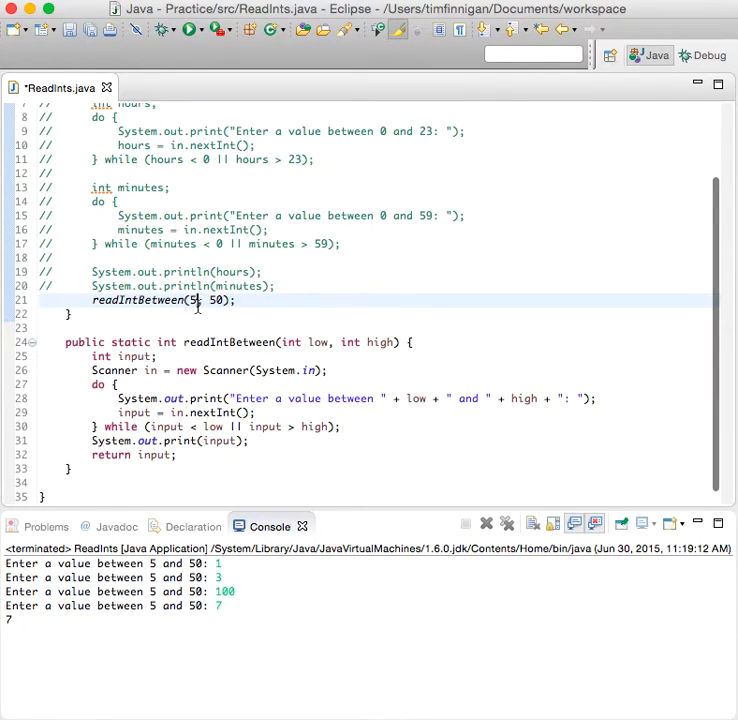
- Change the call to readIntBetween(50, 150) and run, entering 40 then 70
type("0 and 150: 40")
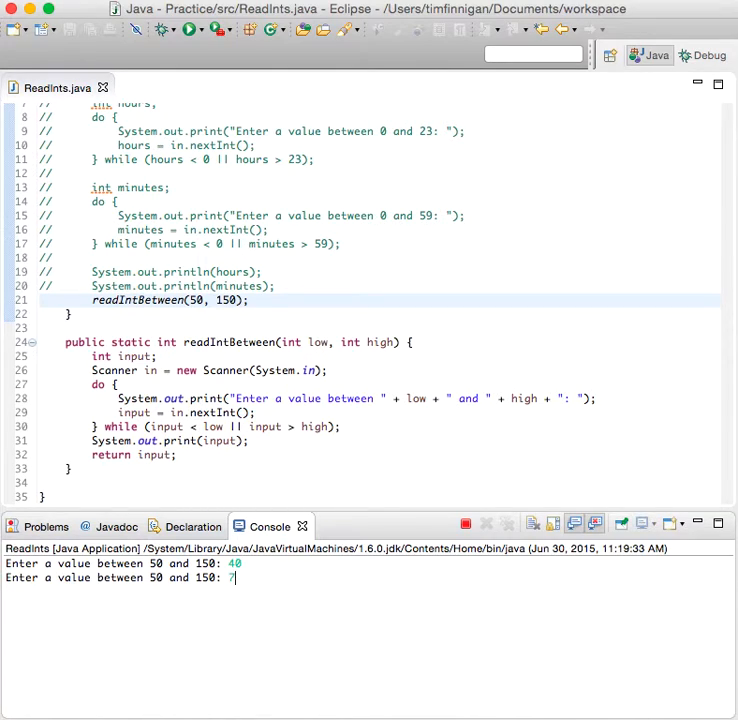
type("70")
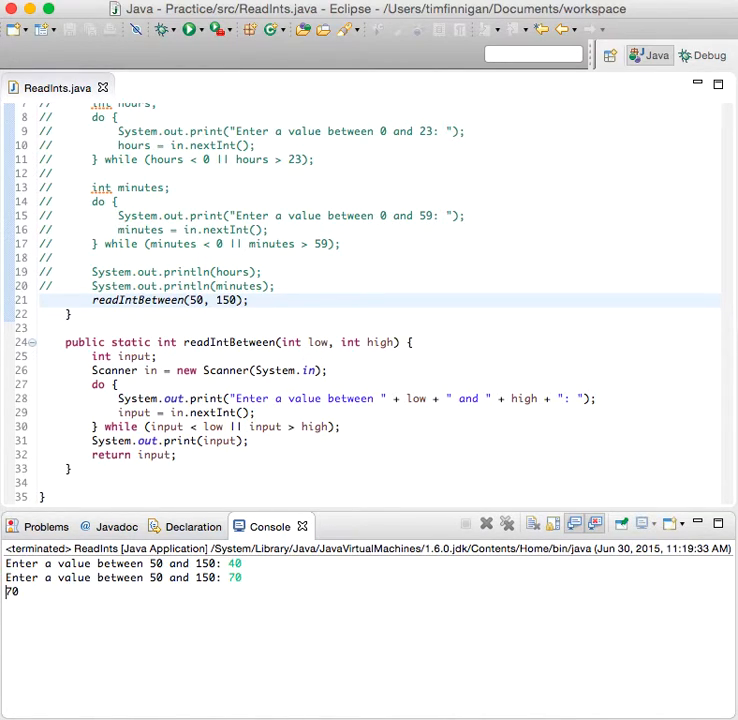